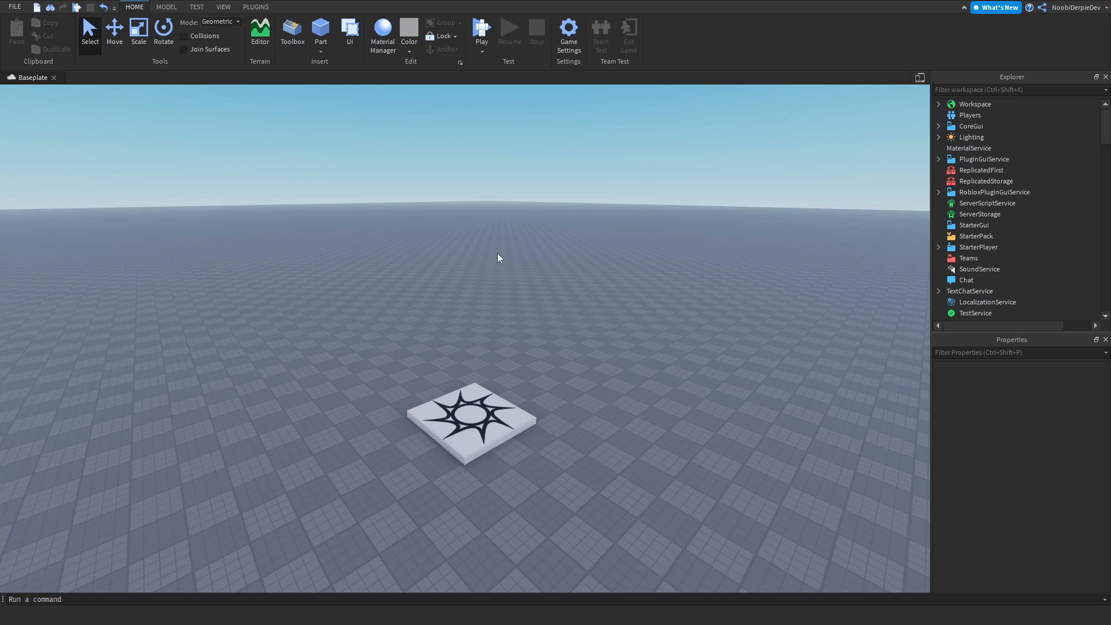
Step: Insert a new LocalScript into StarterPlayer's scripts folder and begin its first line
left_click(939, 246)
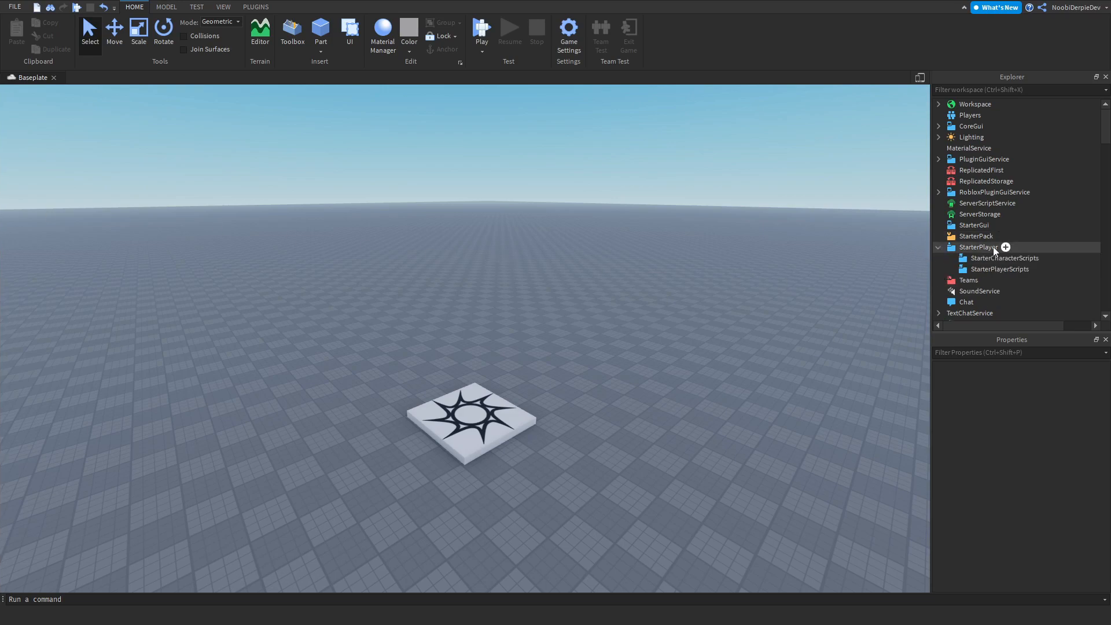
left_click(981, 247)
type("local")
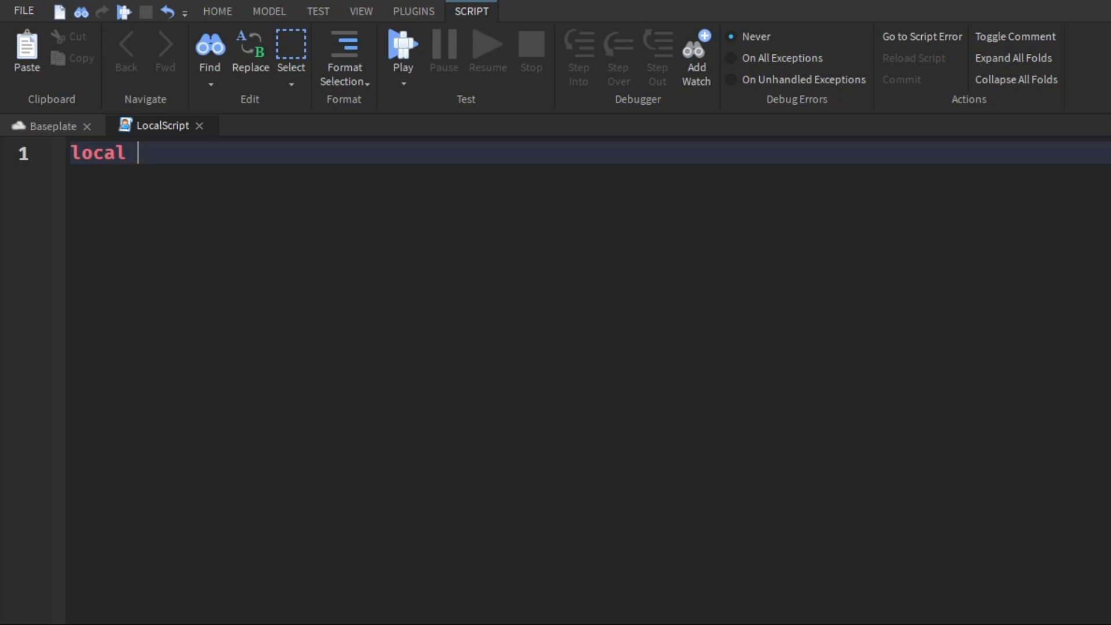
Step: Define local Players = game:GetService("Players"), correcting a mistyped game:Get fragment
type("Players = game:GetService(\"Players")
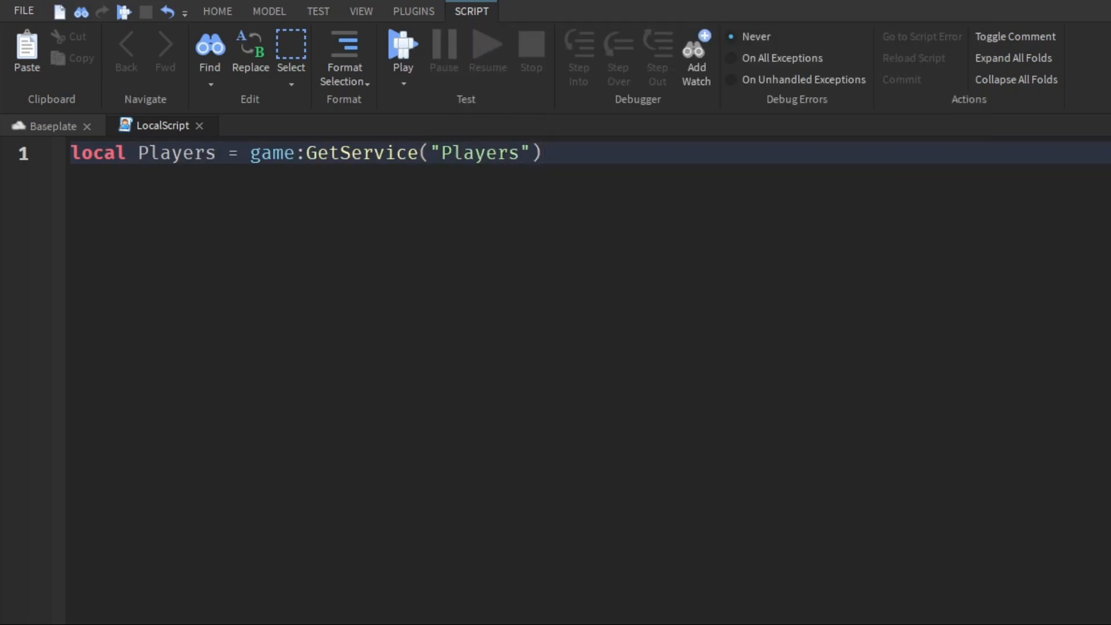
type("game:Ge")
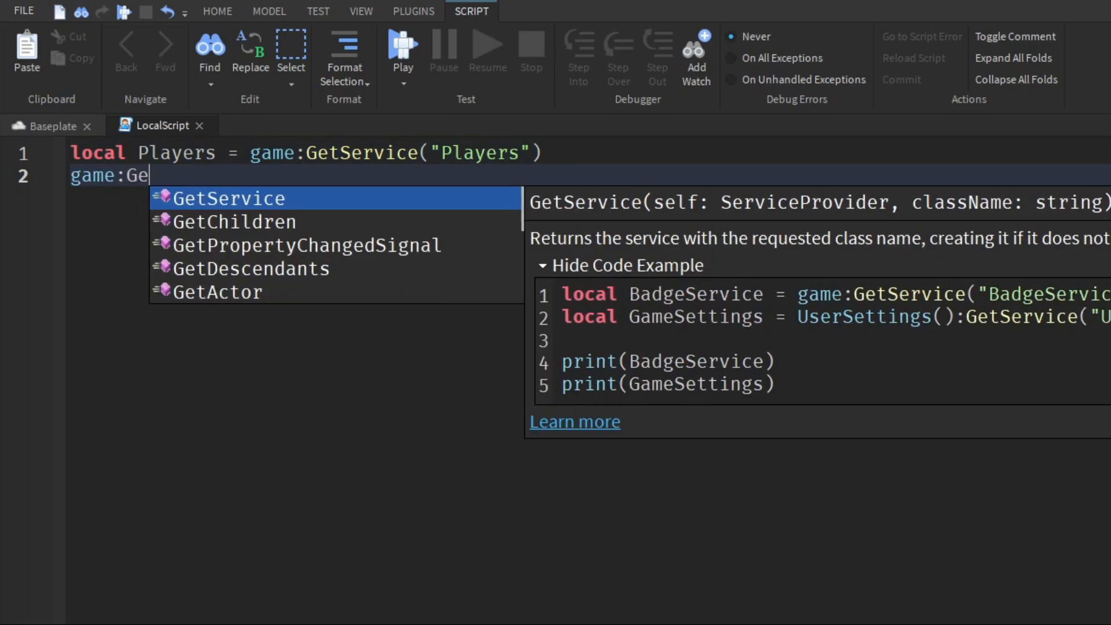
type("t")
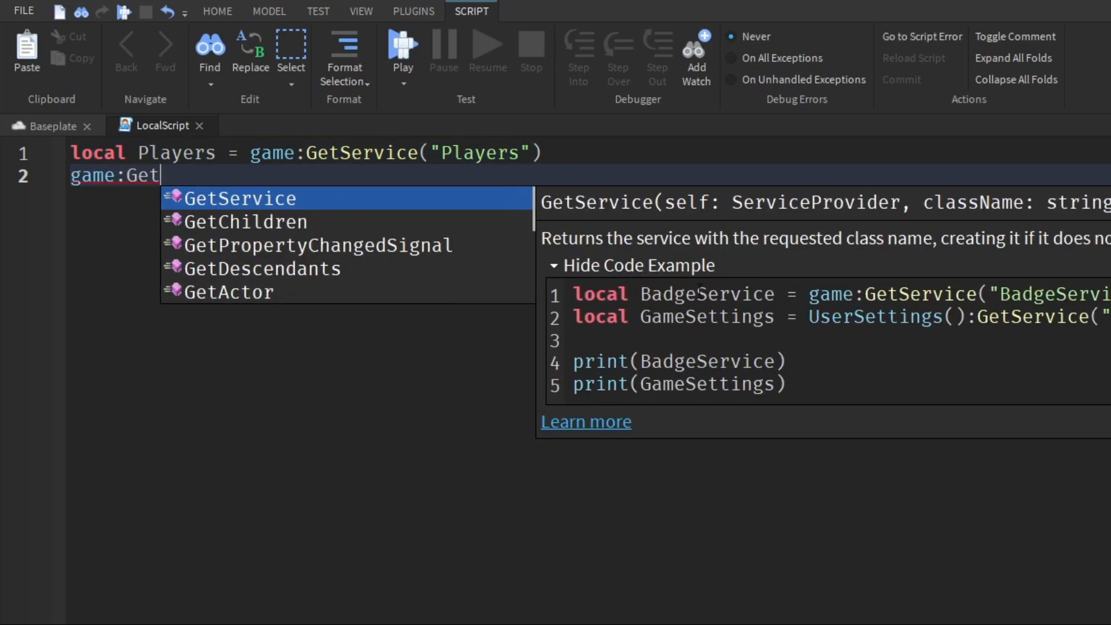
left_click_drag(585, 238, 769, 238)
type("l")
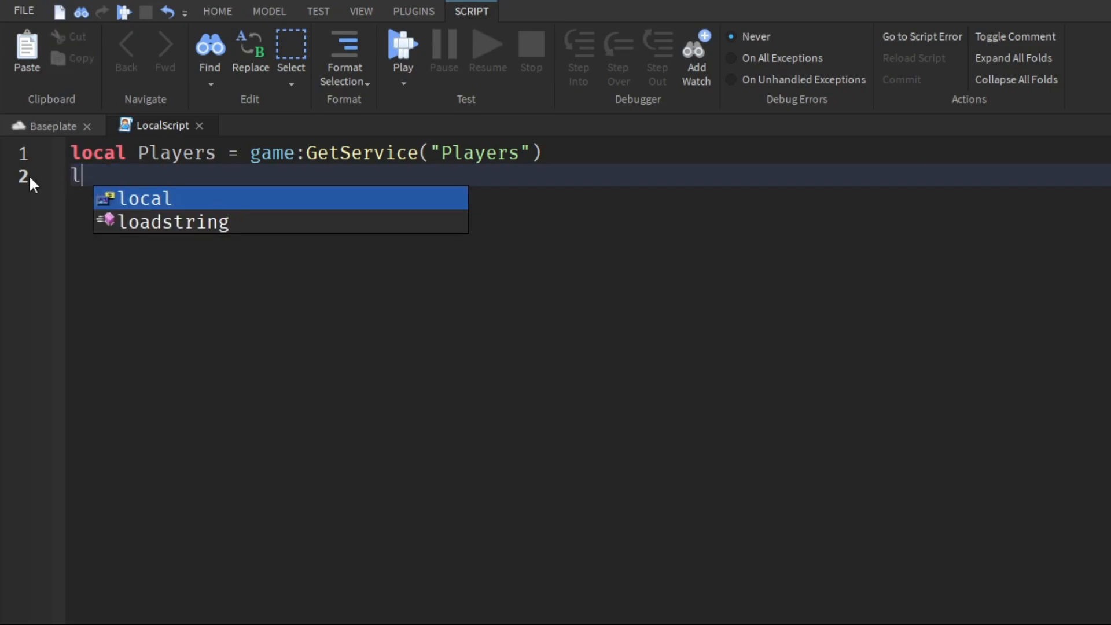
Step: Define local Player = Players.LocalPlayer and local Character = Player.Character
type("ocal Player = Playr")
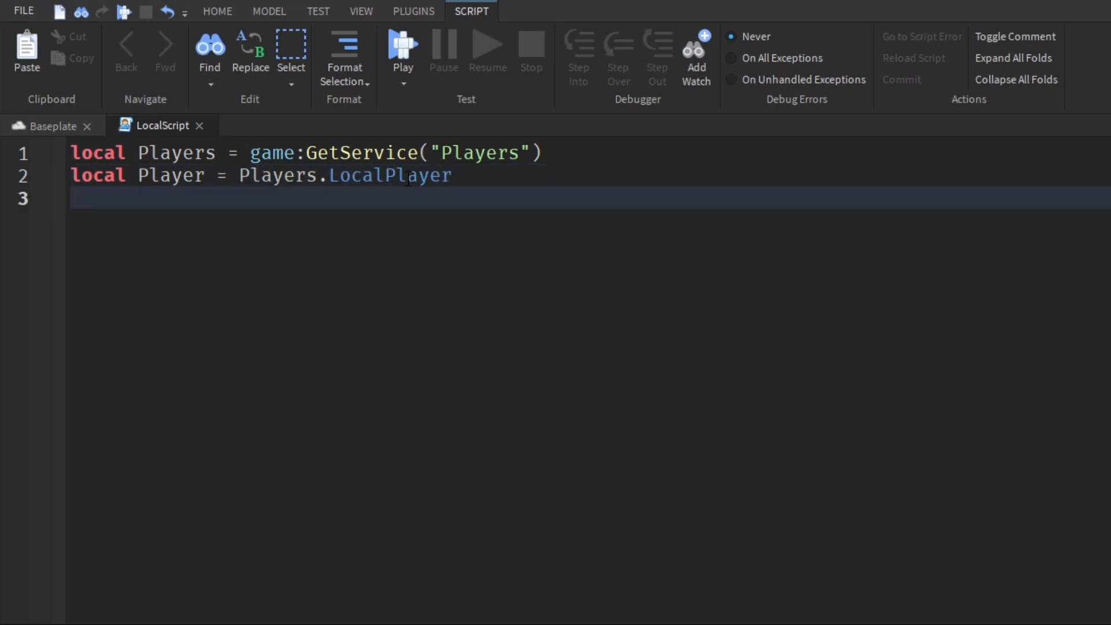
type("local Character = Player.Character")
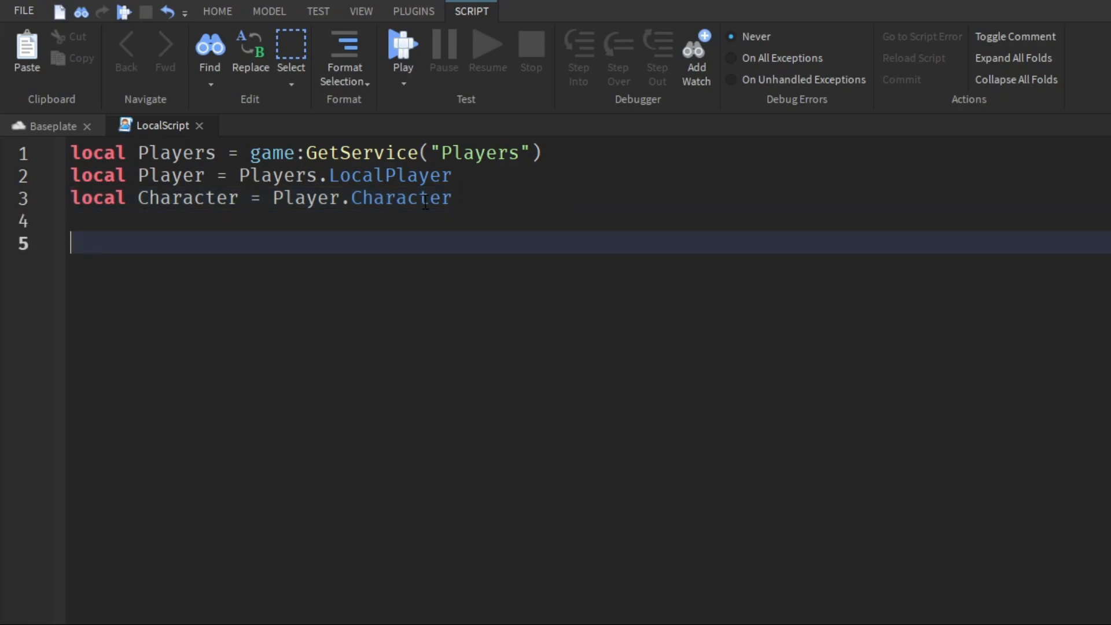
Step: Add local Humanoid = Character.Humanoid below the existing variables
type("locla")
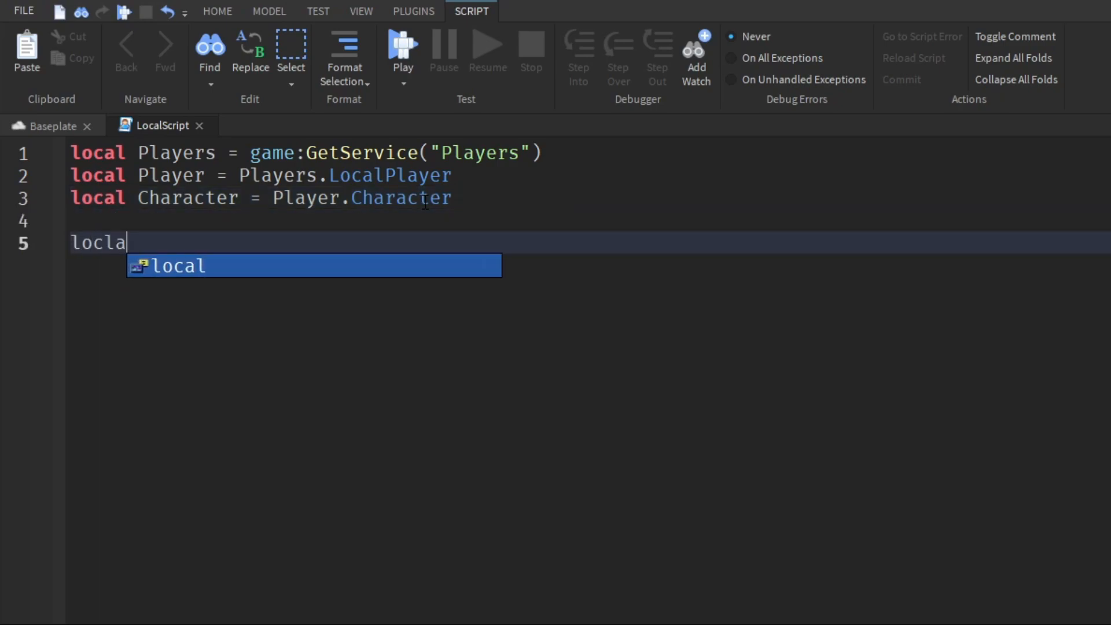
type("Humanoid = C")
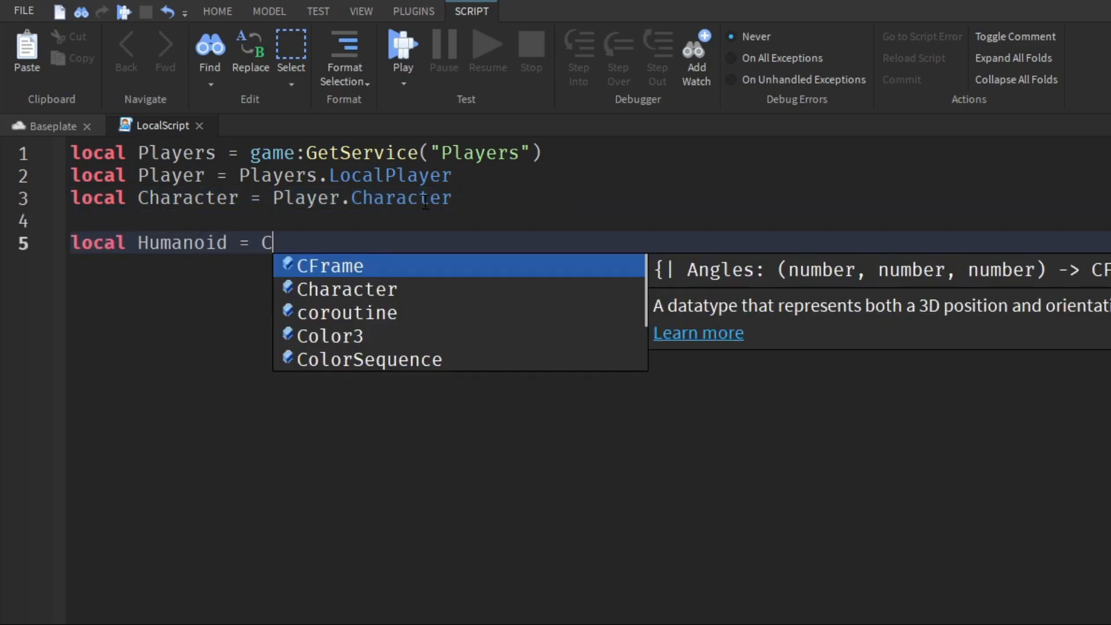
type("haracter.Humanoid")
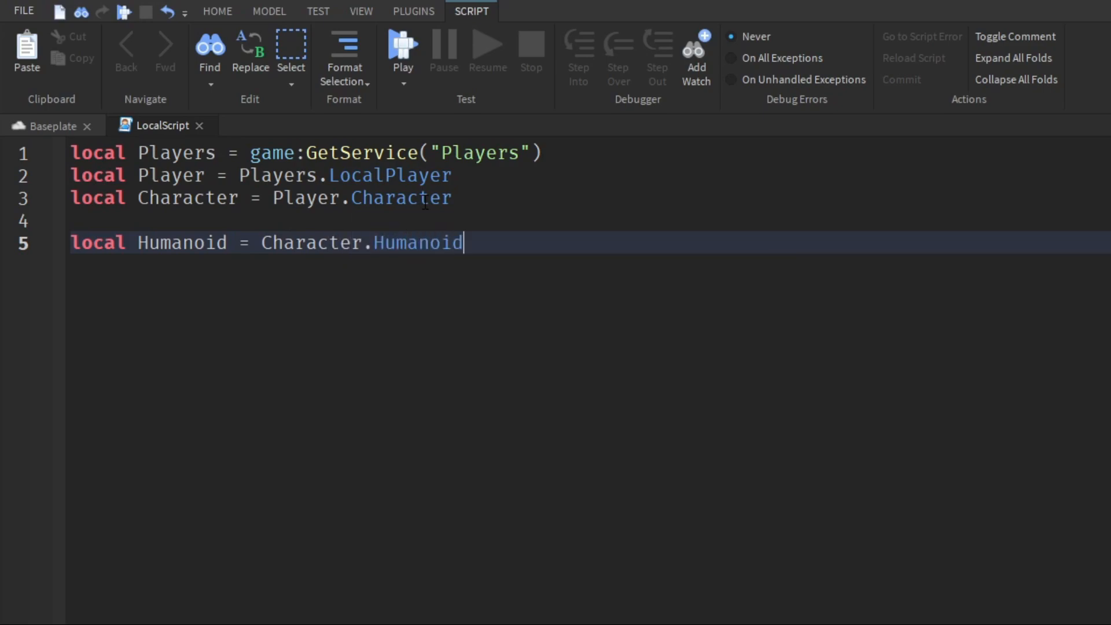
double_click(417, 242)
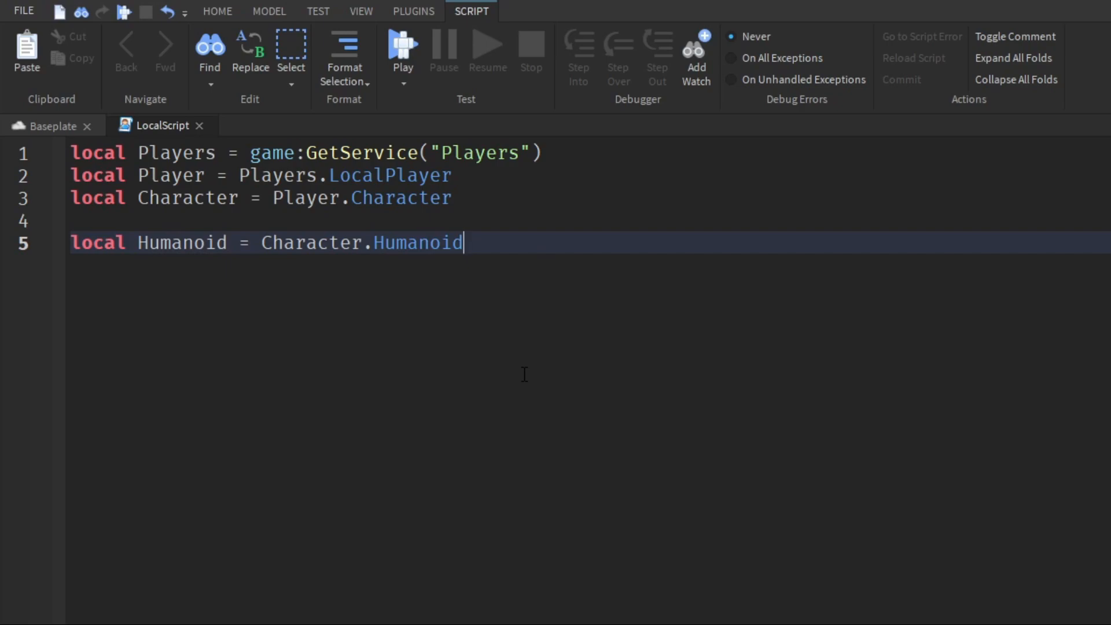
Step: Add local HumanoidRootPart = Character.HumanoidRootPart as the fifth variable
type("local Human")
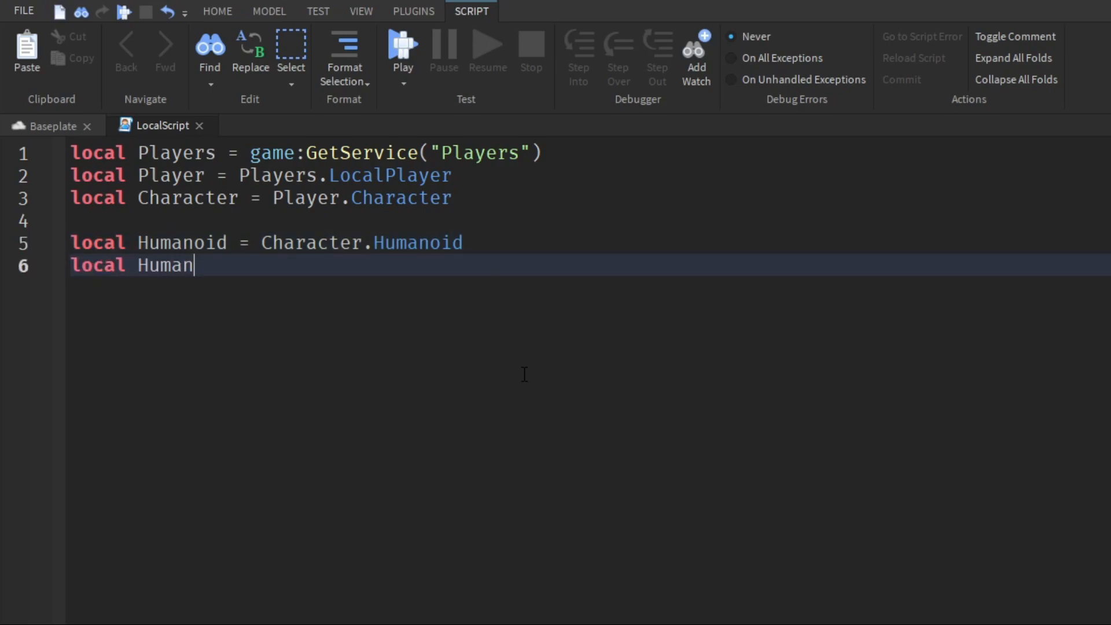
type("oidRootpa")
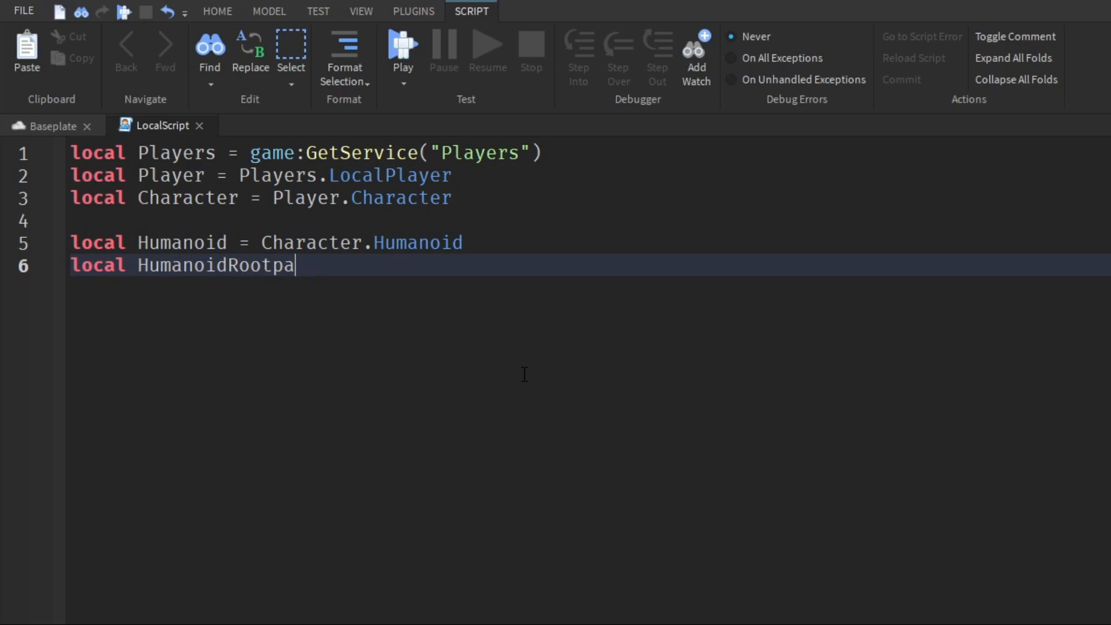
type("rt = c")
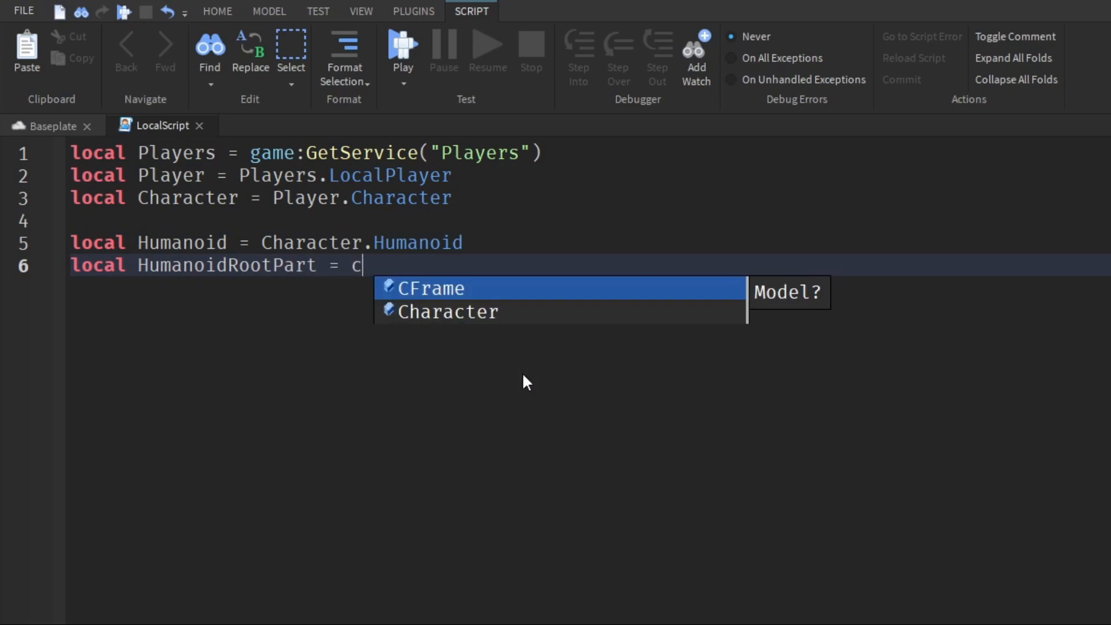
type("haracter.HumanoidRootPart")
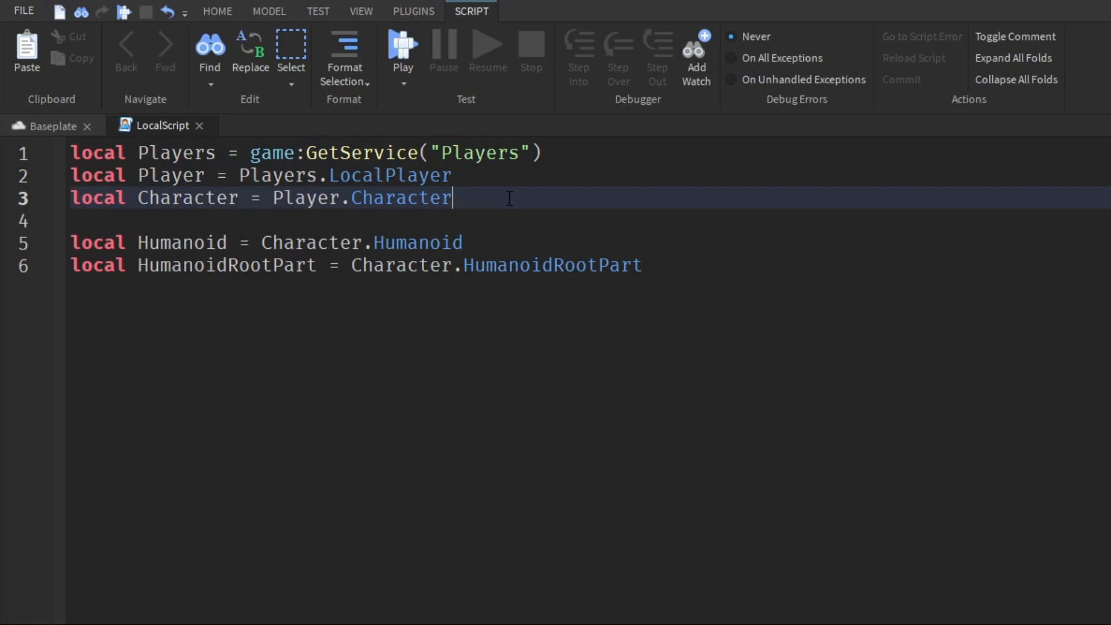
triple_click(263, 198)
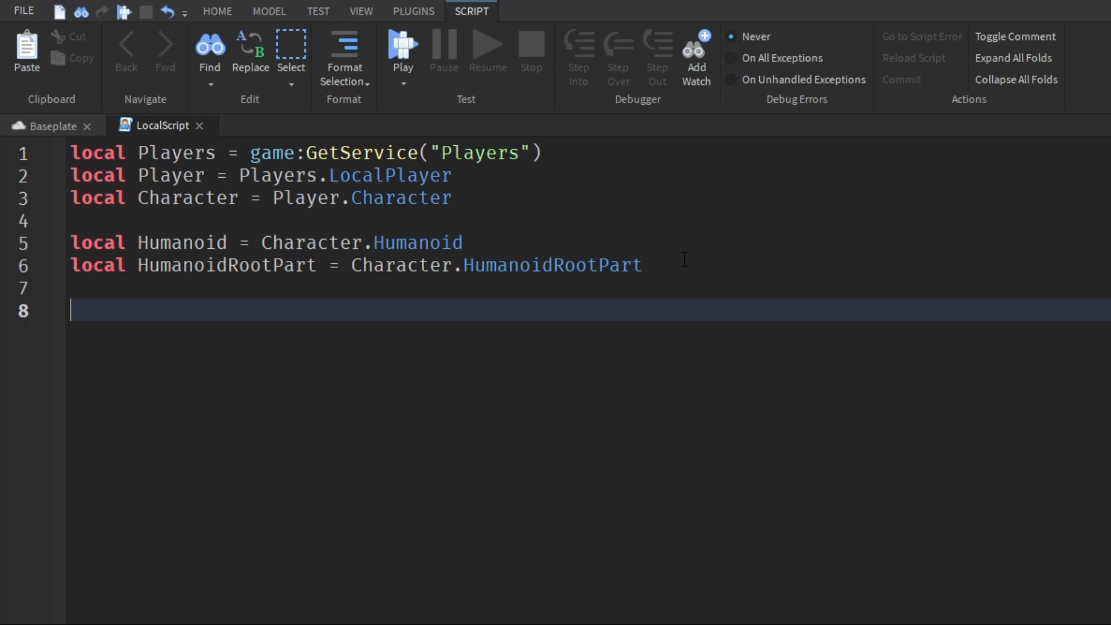
Step: Connect Humanoid.StateChanged to a function taking OldState and NewState parameters
type("Humanoid.Sta")
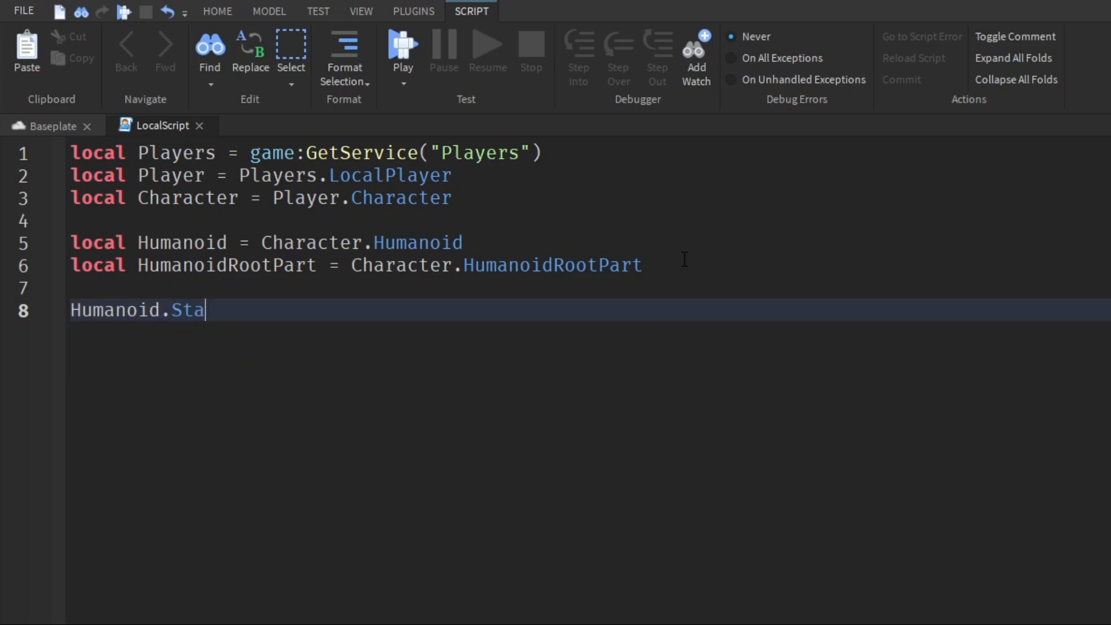
type("teChanged")
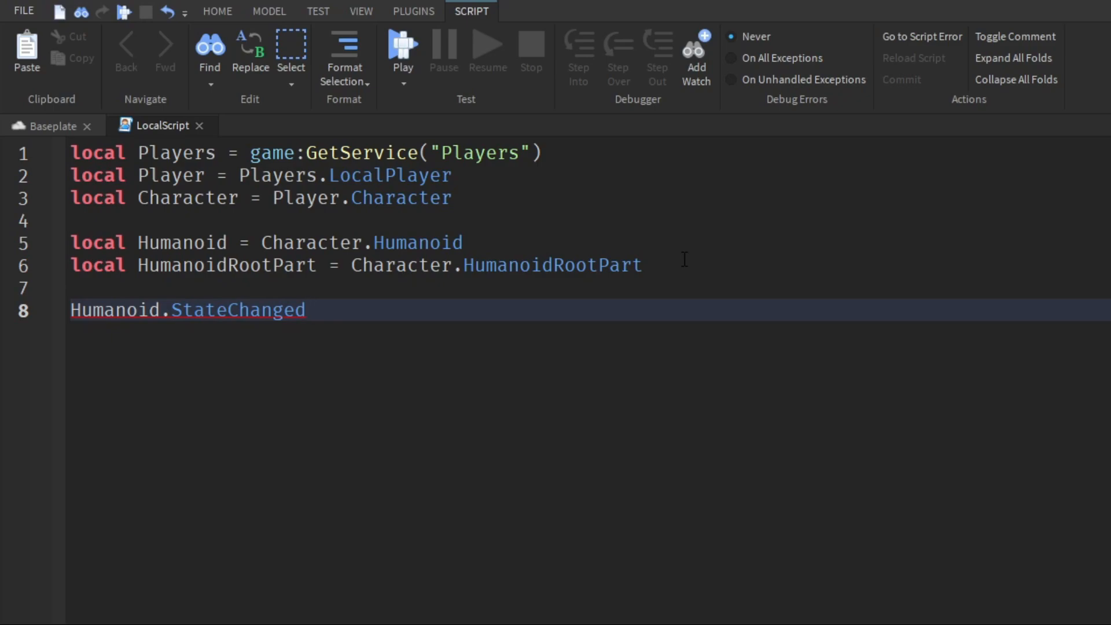
type(":Con")
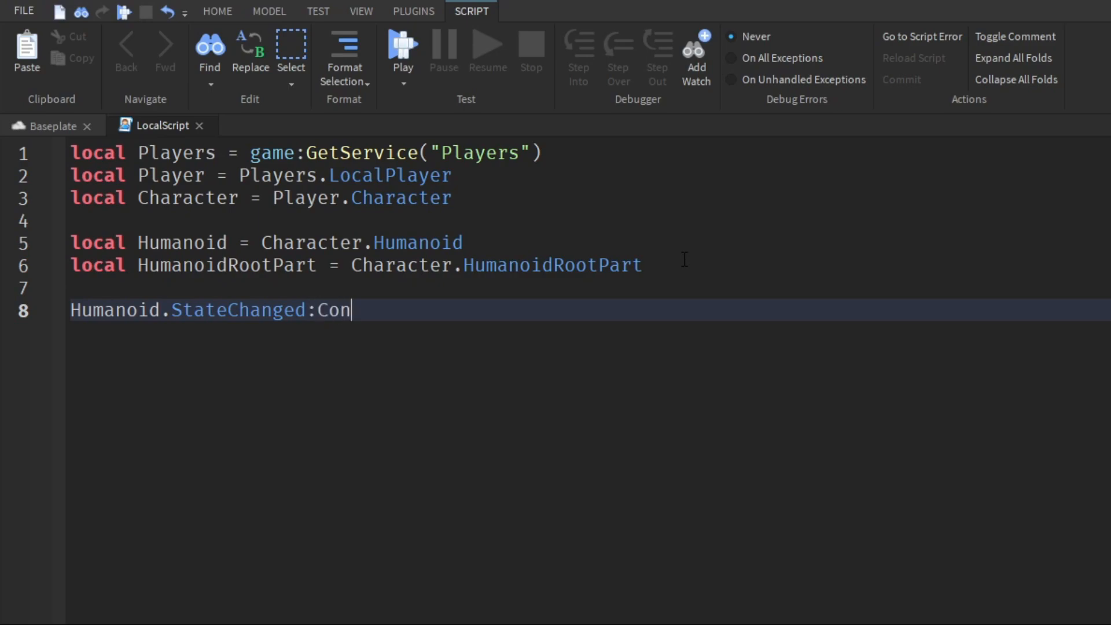
type("nect(function)")
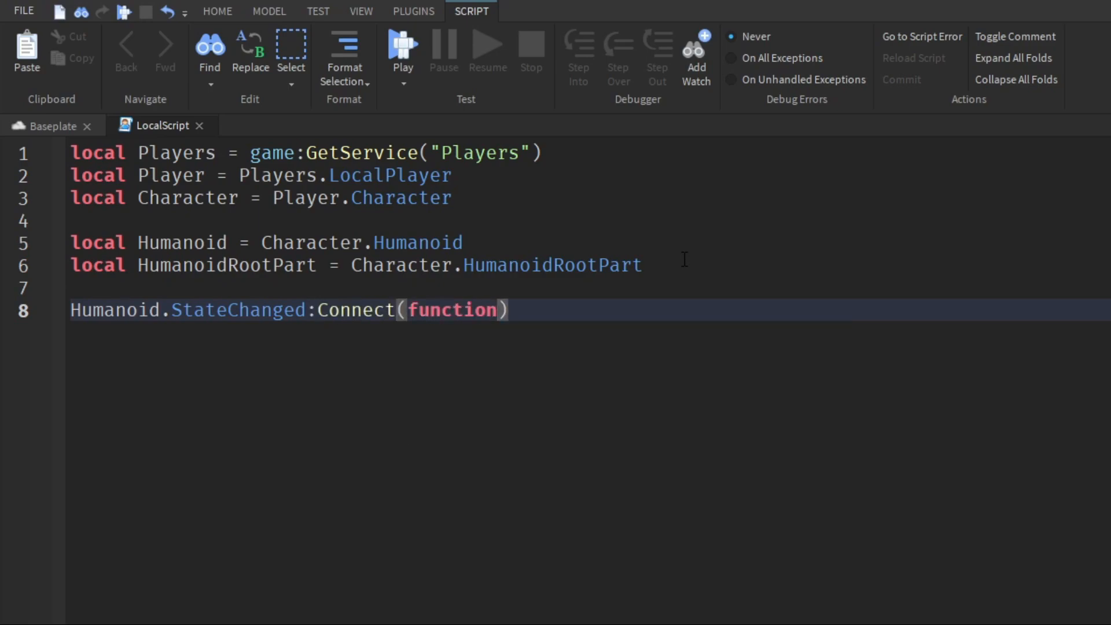
type("OldState, N")
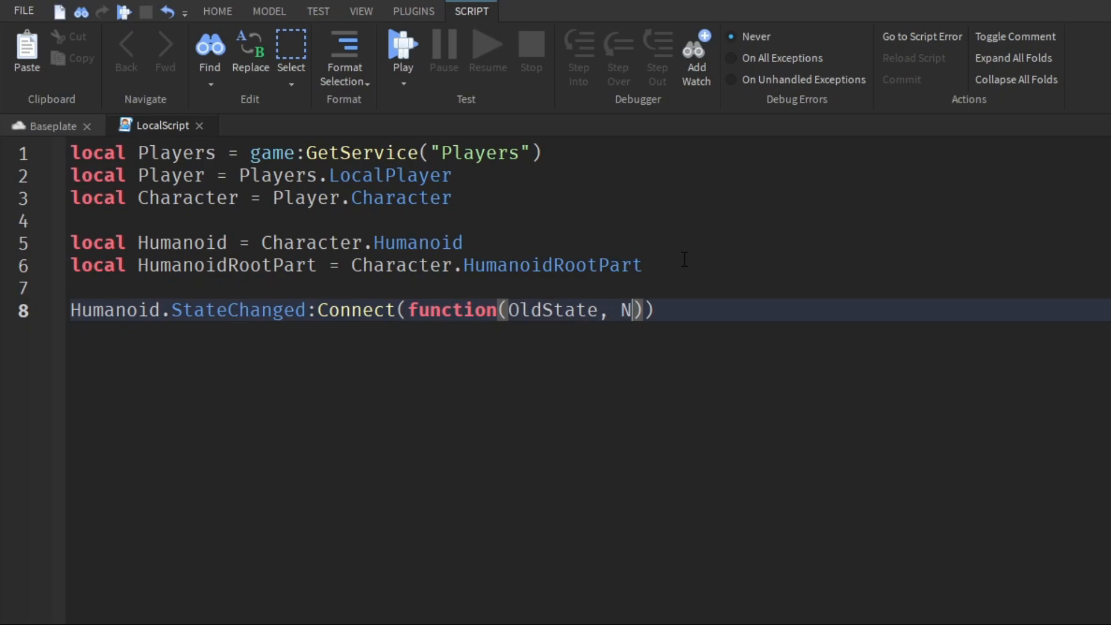
type("ewState")
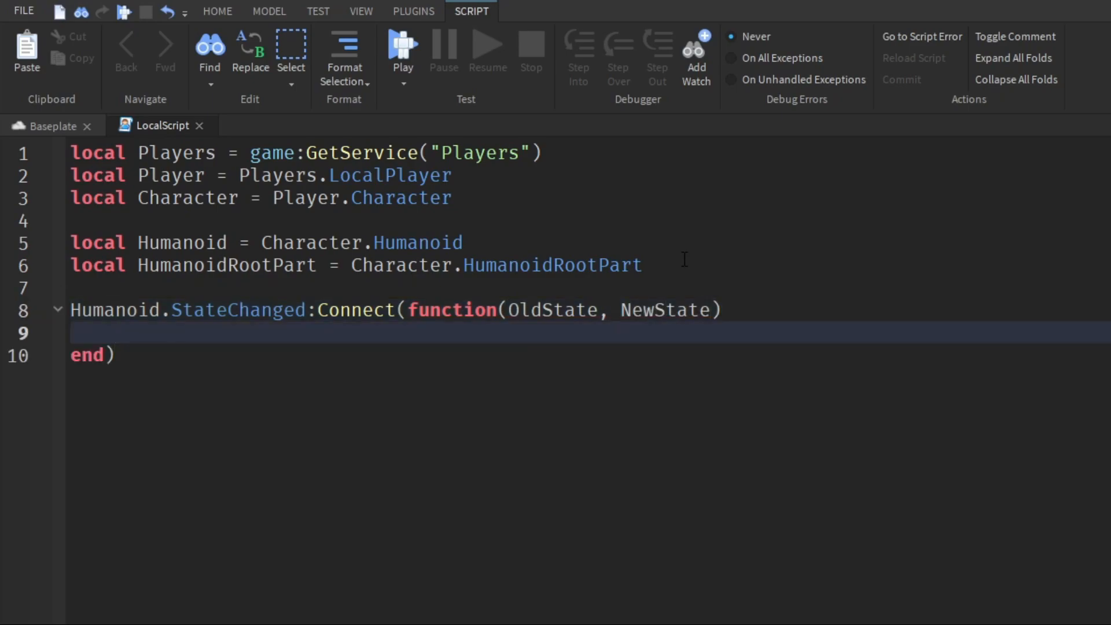
double_click(553, 310)
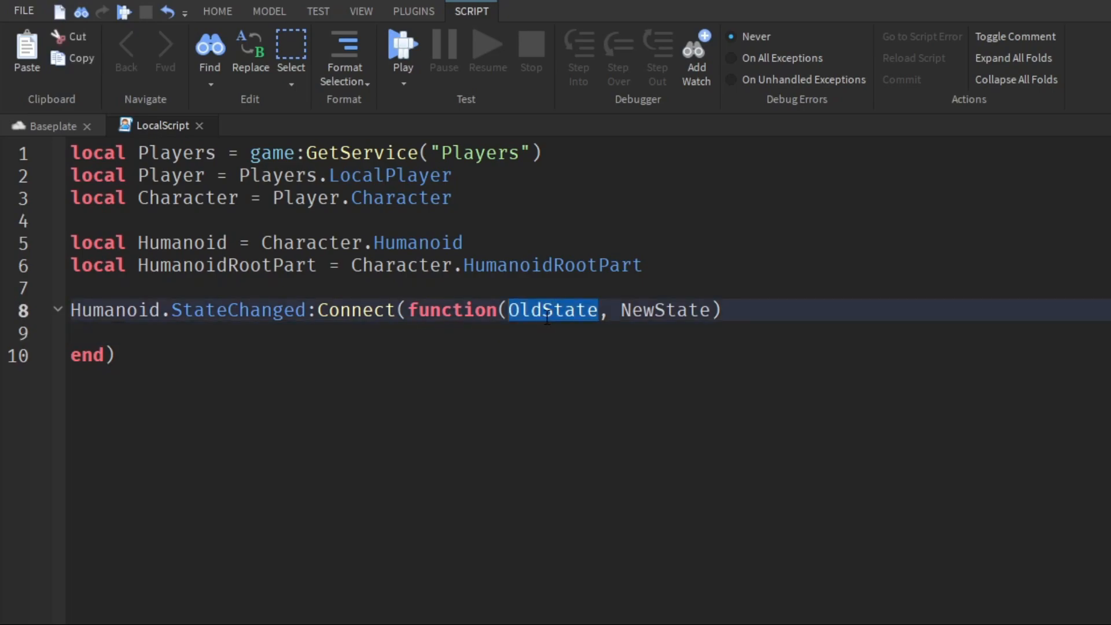
double_click(665, 310)
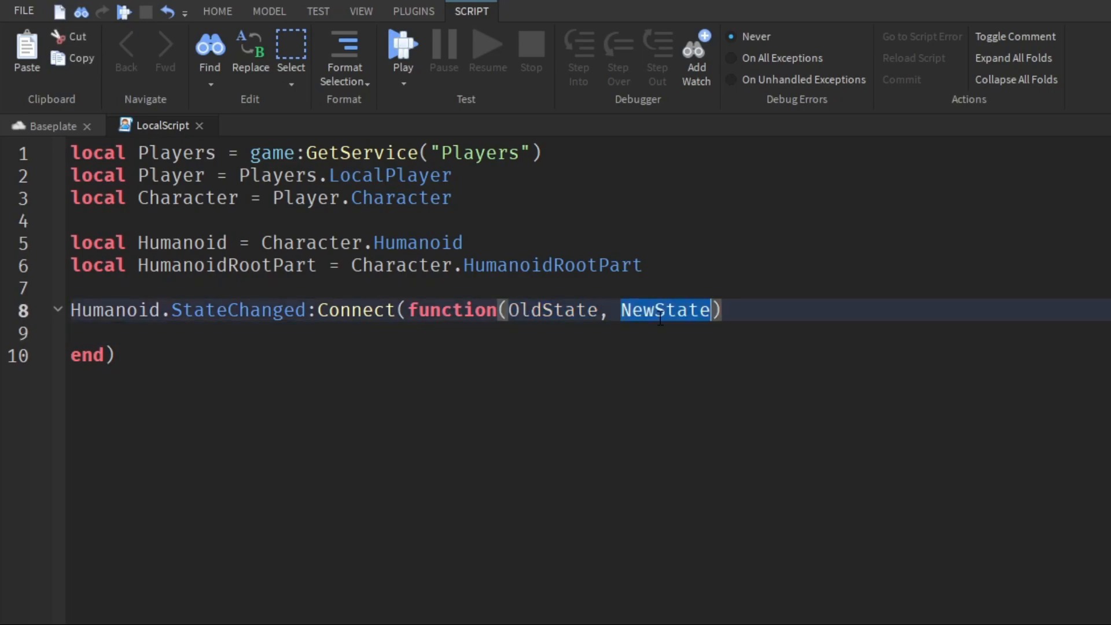
double_click(553, 310)
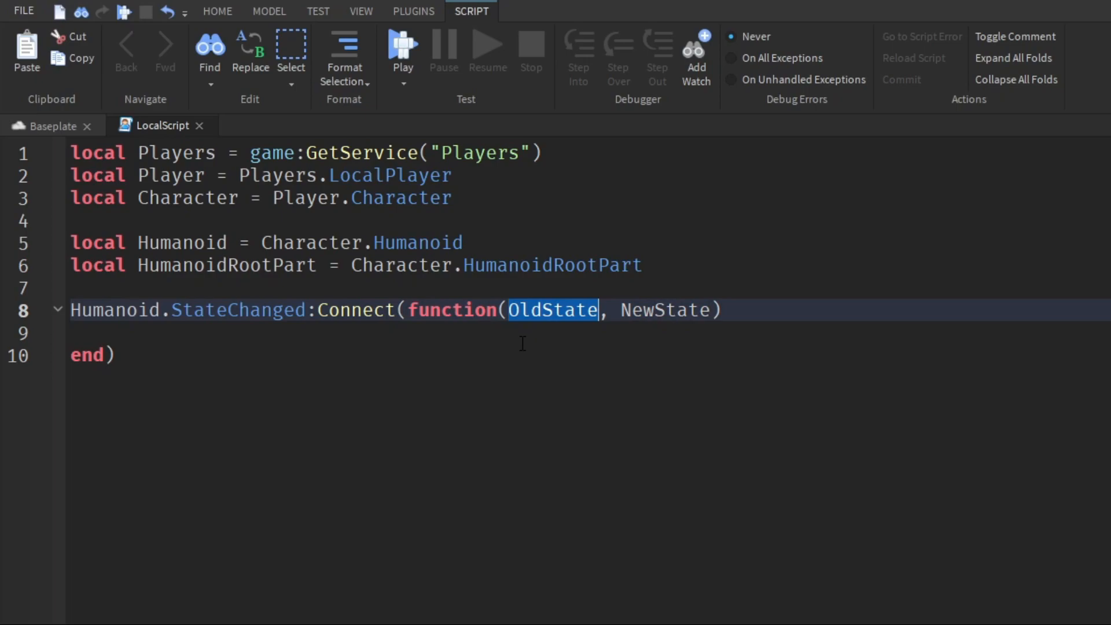
double_click(665, 310)
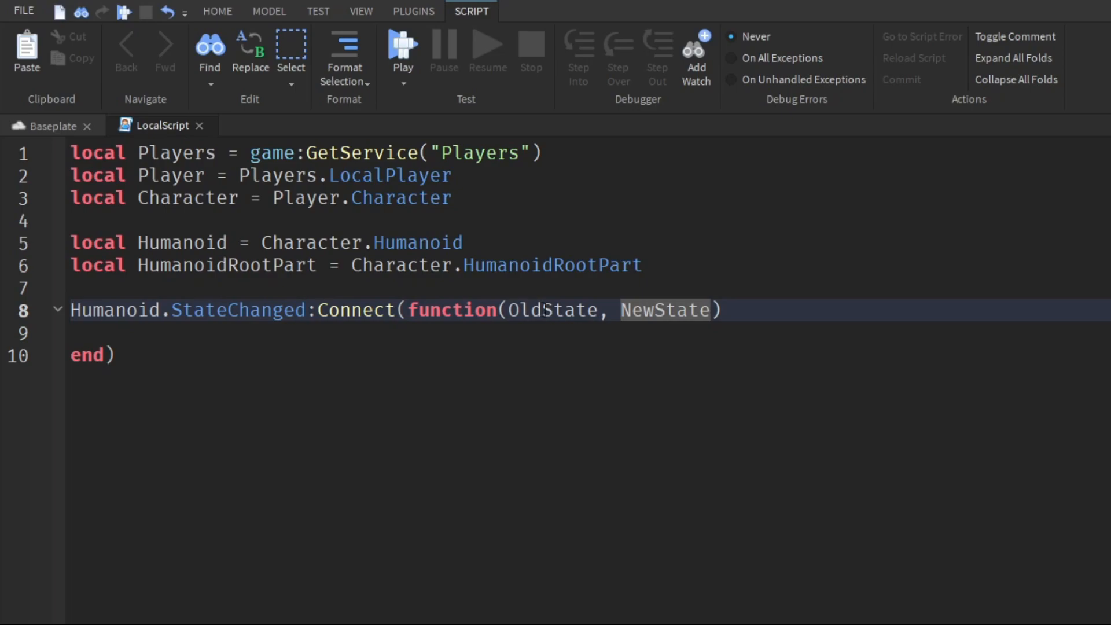
mouse_move(524, 293)
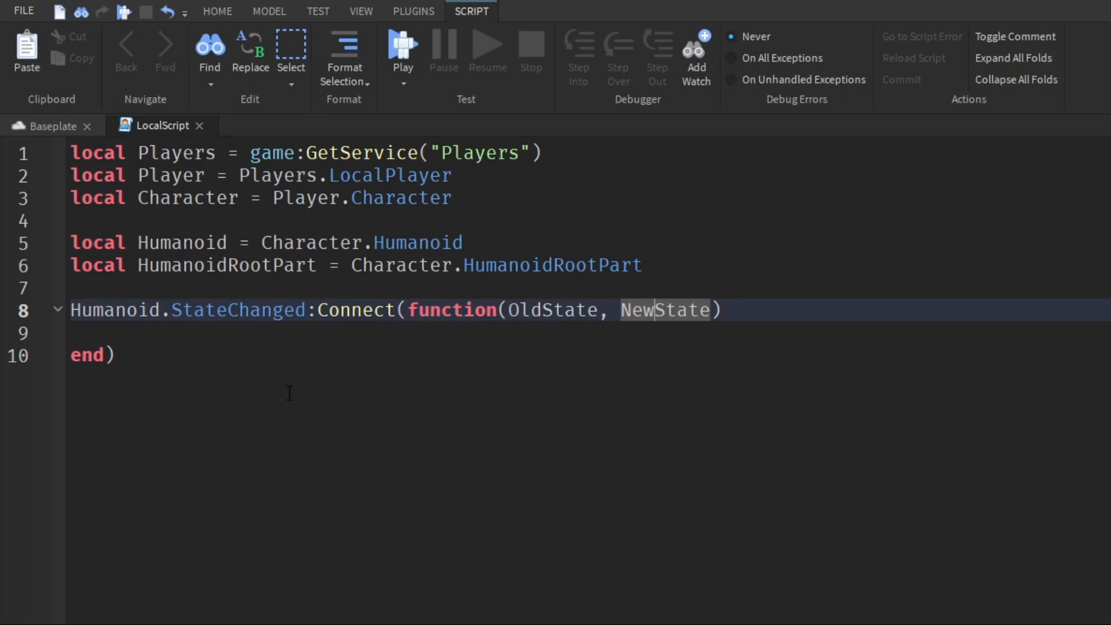
Step: Write an if check comparing NewState to Enum.HumanoidStateType.Landed
type("if")
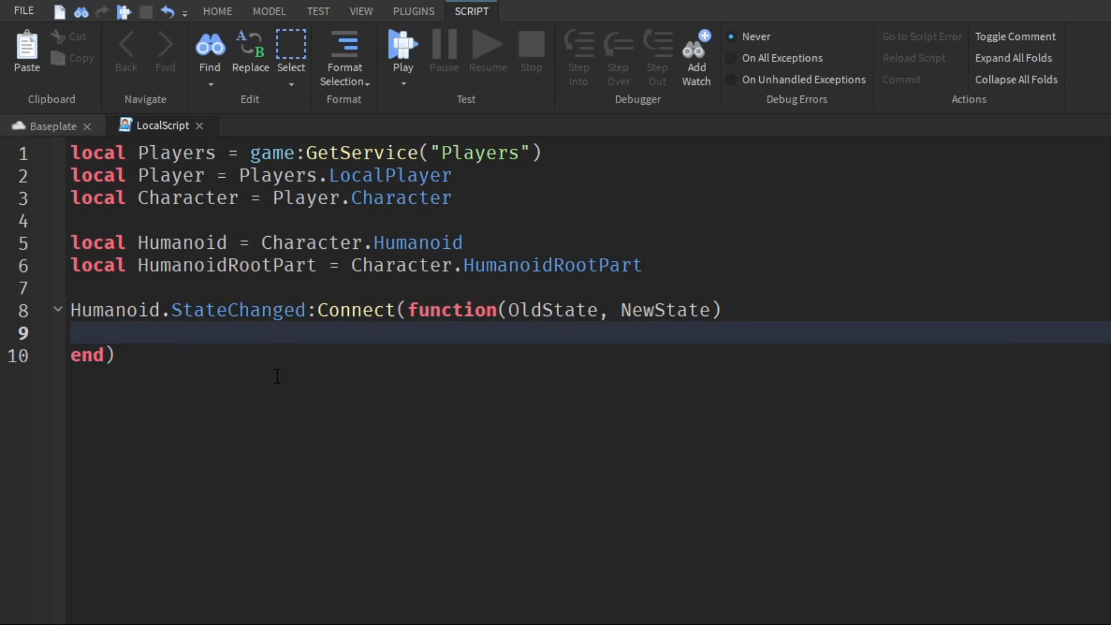
type("if NewState ==")
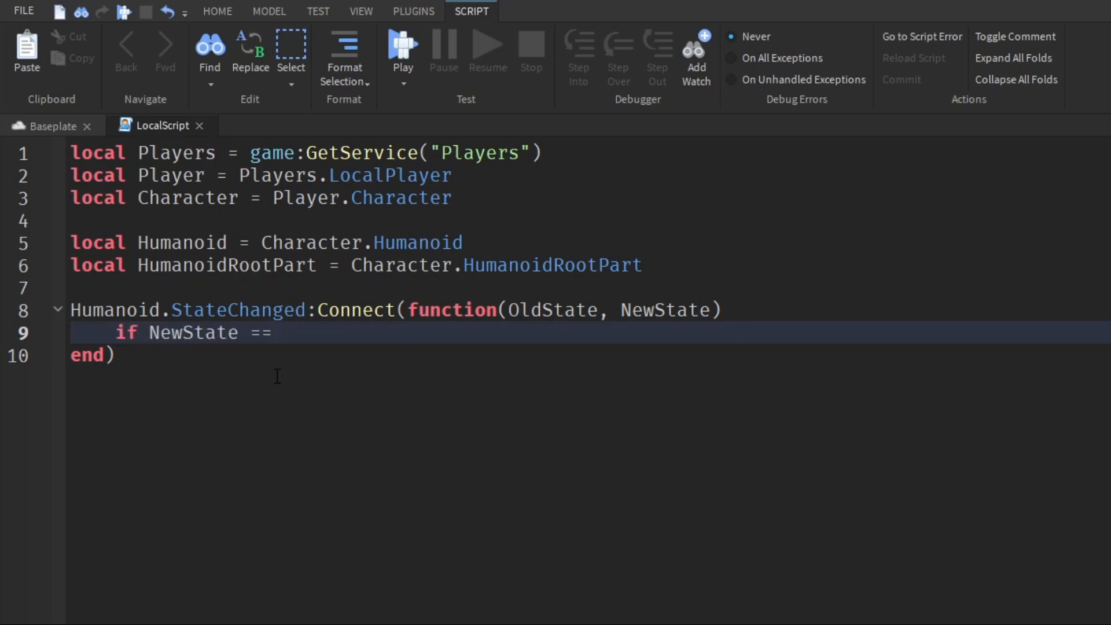
type("Enum.")
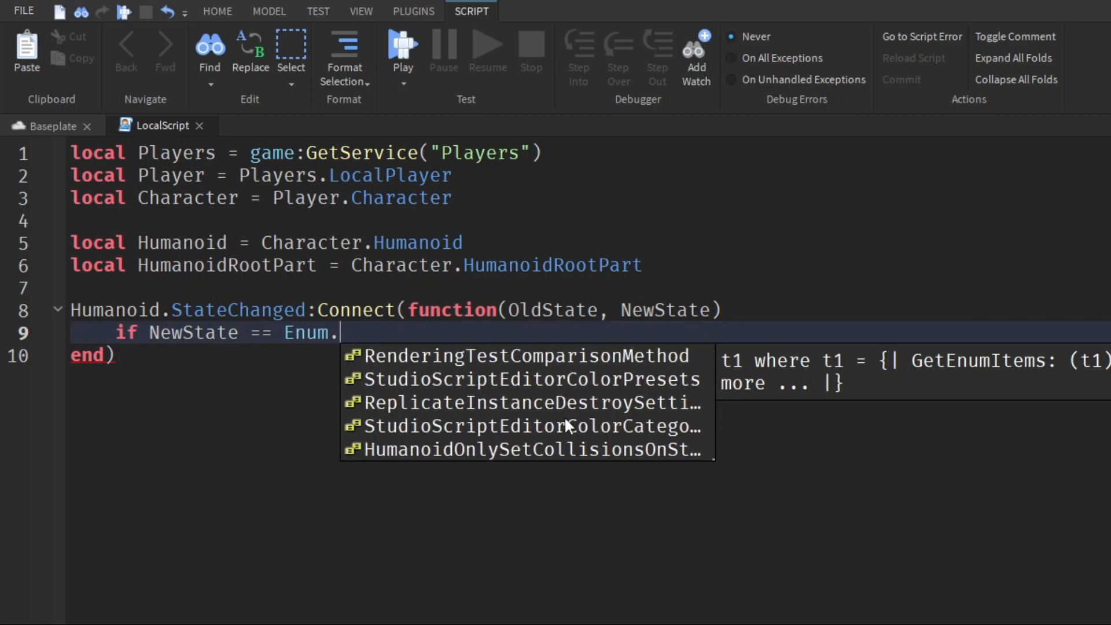
type("human")
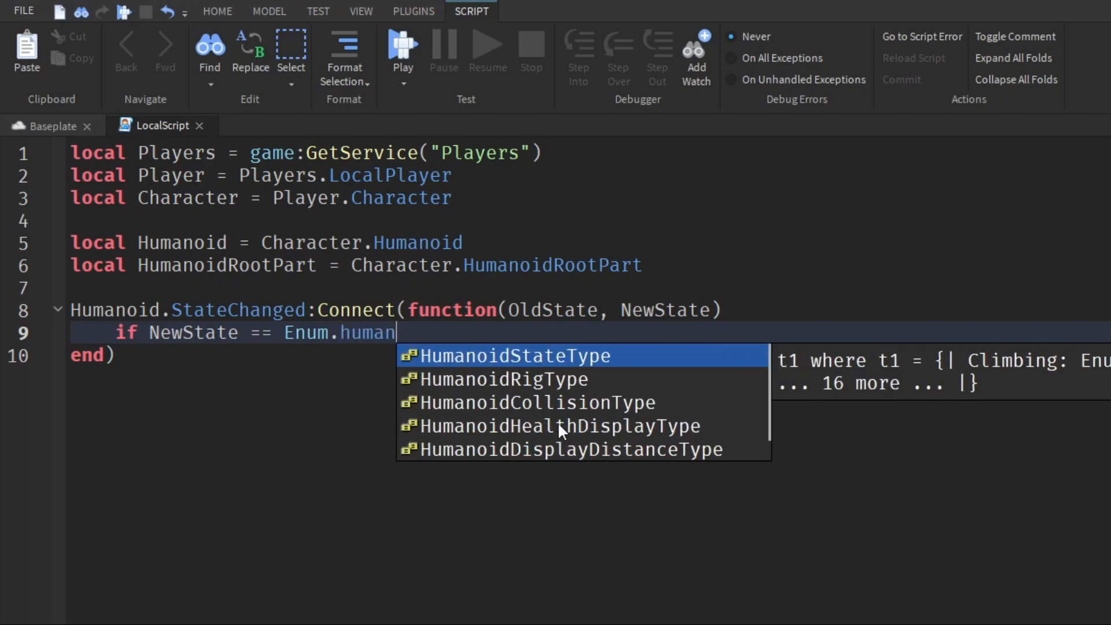
type("oidStateType.Landed then")
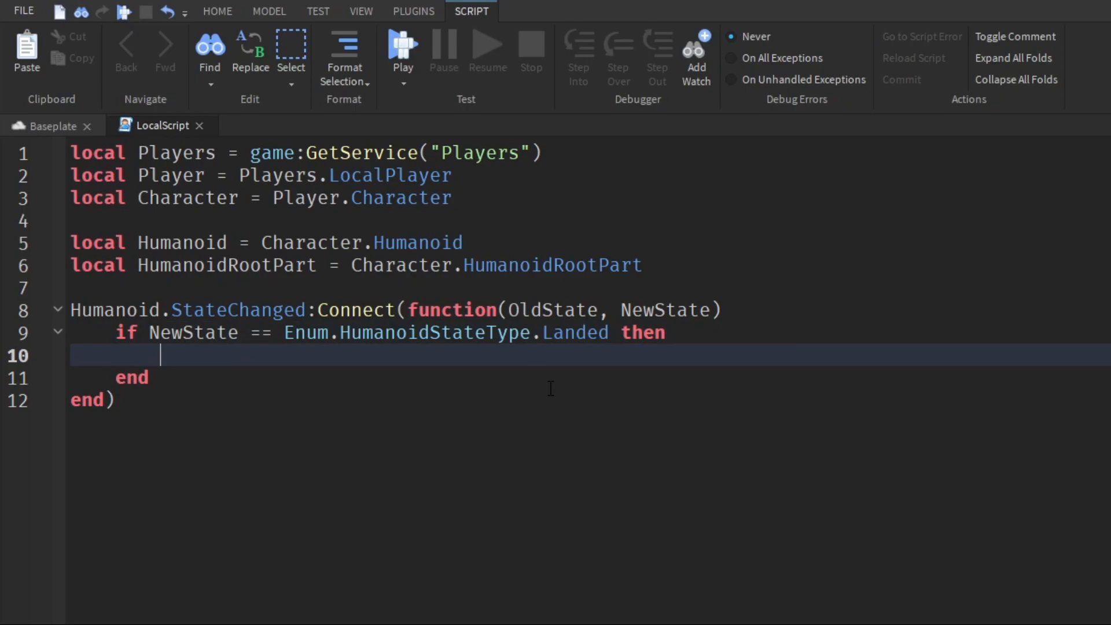
Step: Inside the Landed check, set local Height = -HumanoidRootPart.Velocity.Y
type("local Height =")
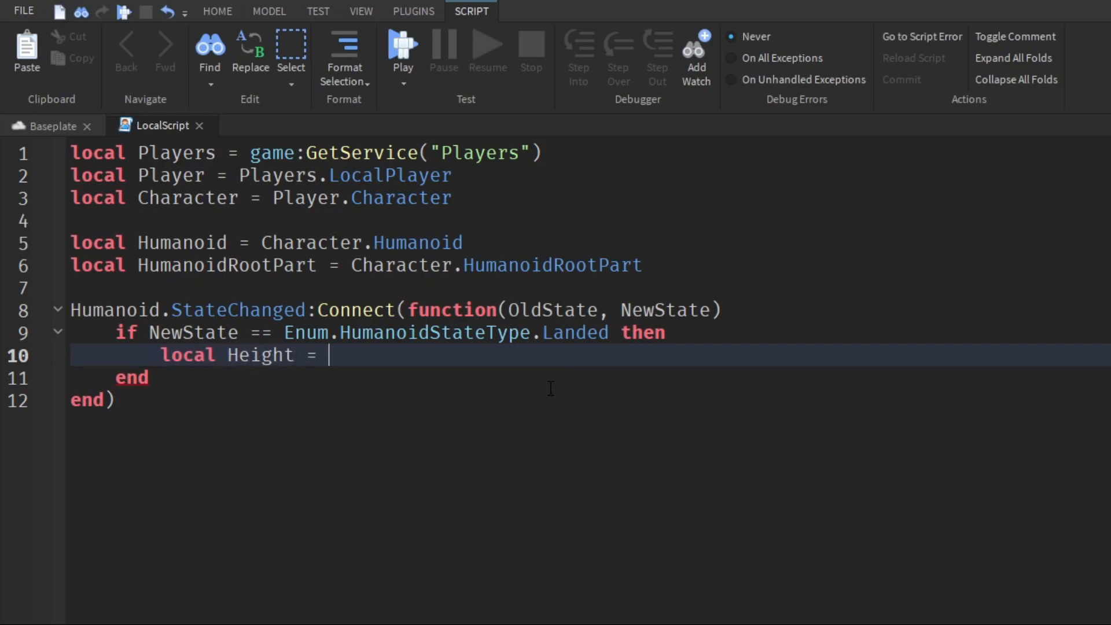
type("-HumanoidRootPart")
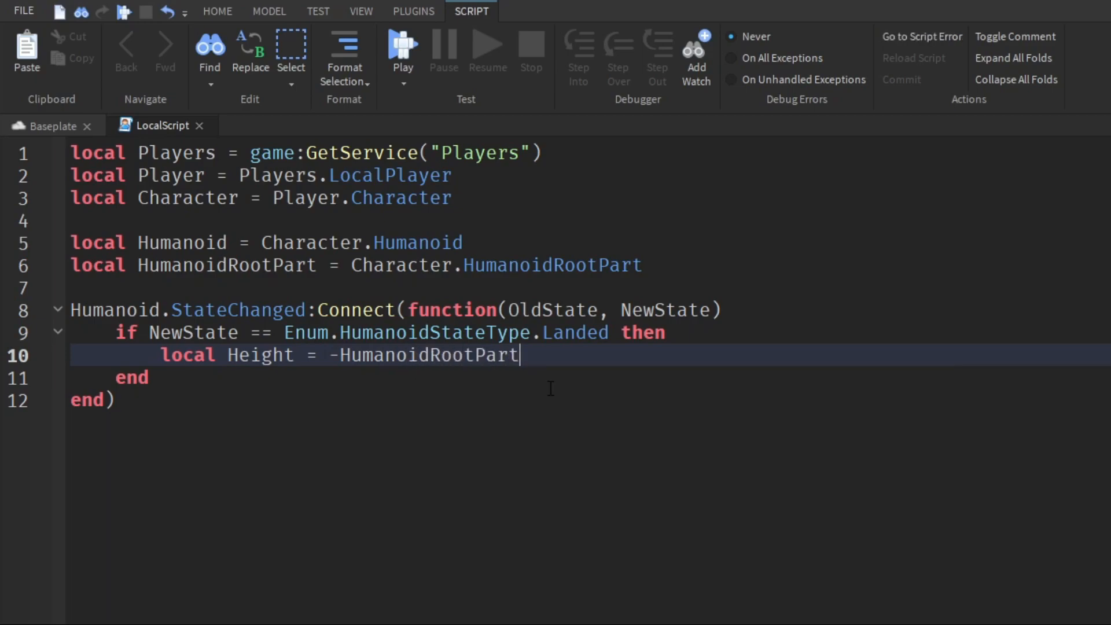
type(".Velocity.Y")
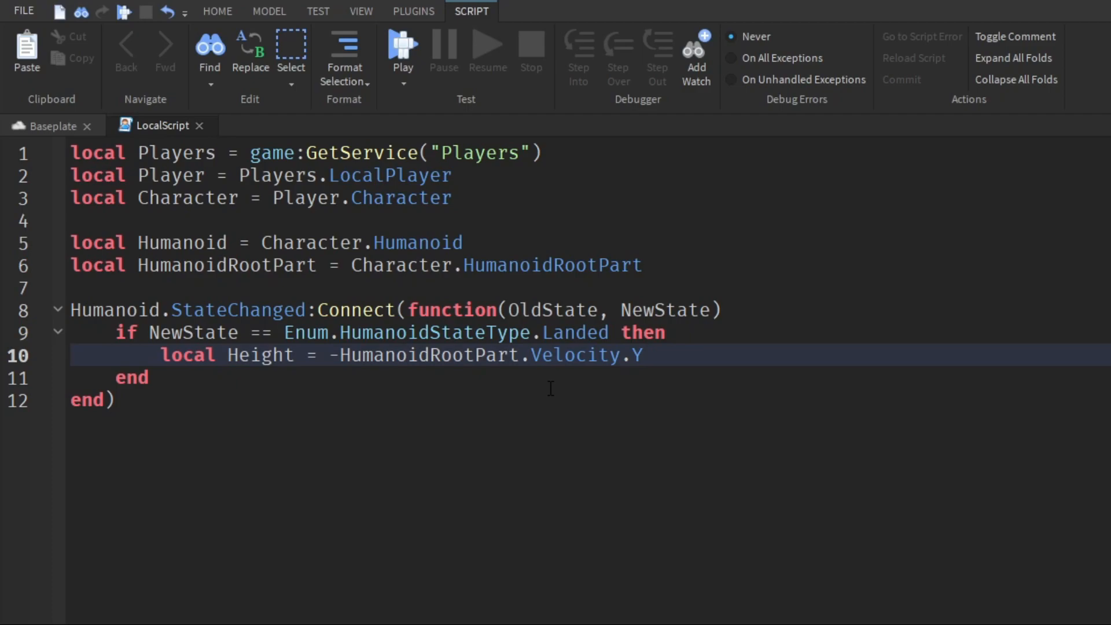
key("Enter")
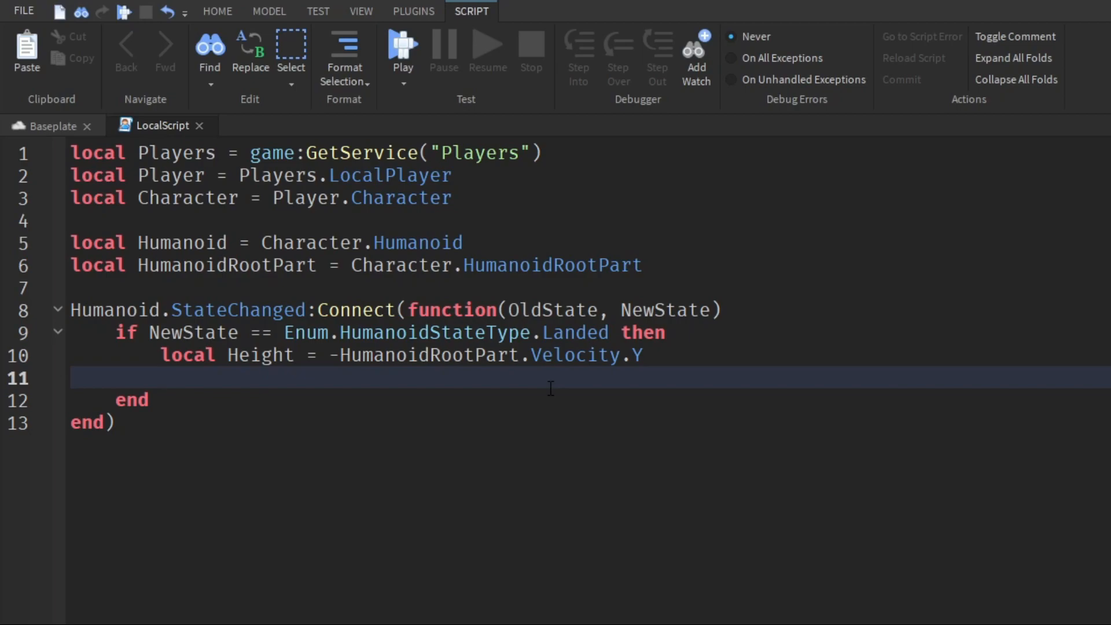
Step: When Height >= 100, compute local Damage = (Height / 80) ^ 4.5
type("if Height")
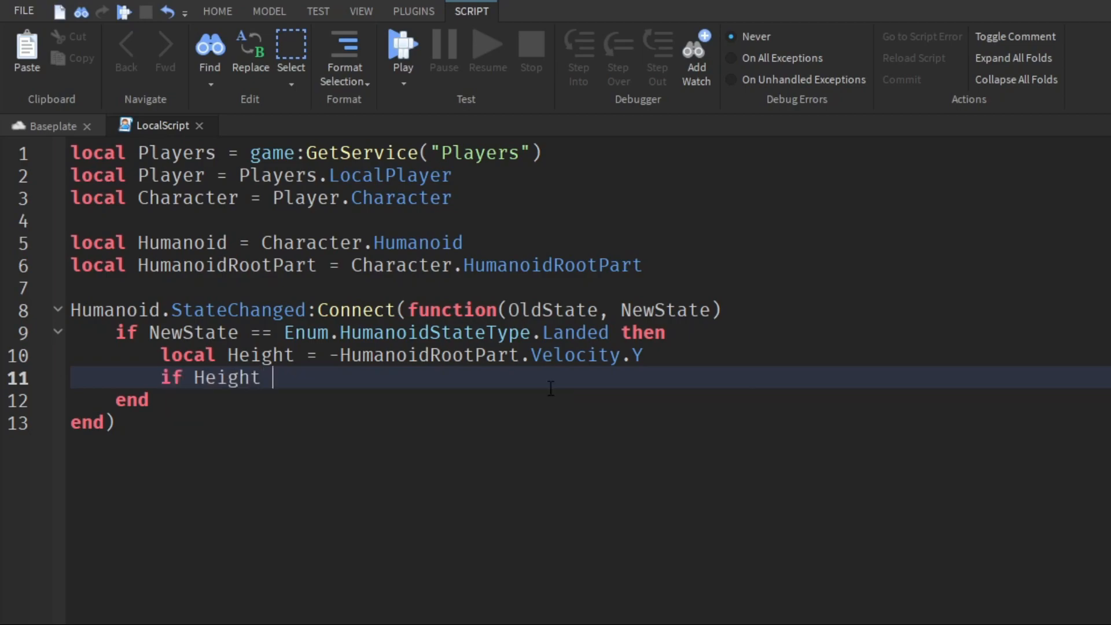
type(">= 100")
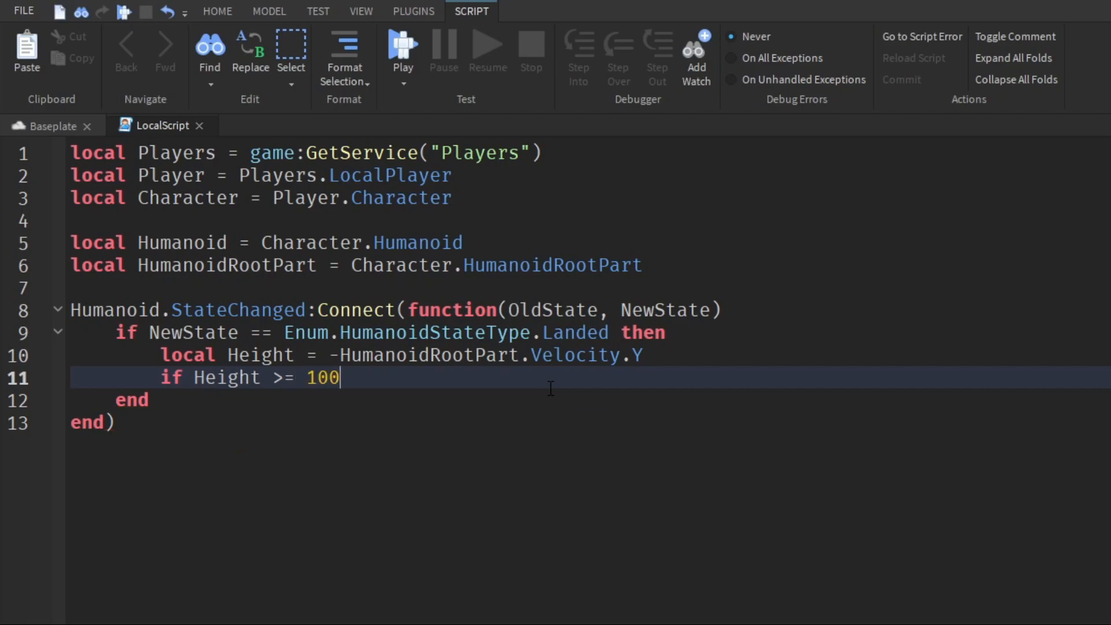
type("then")
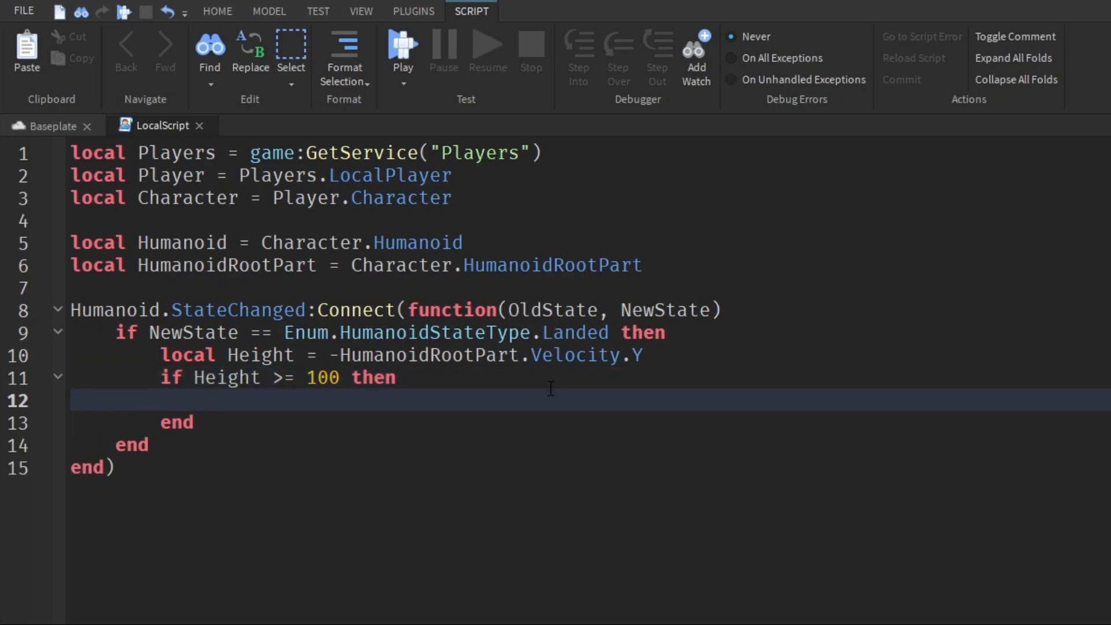
type("local")
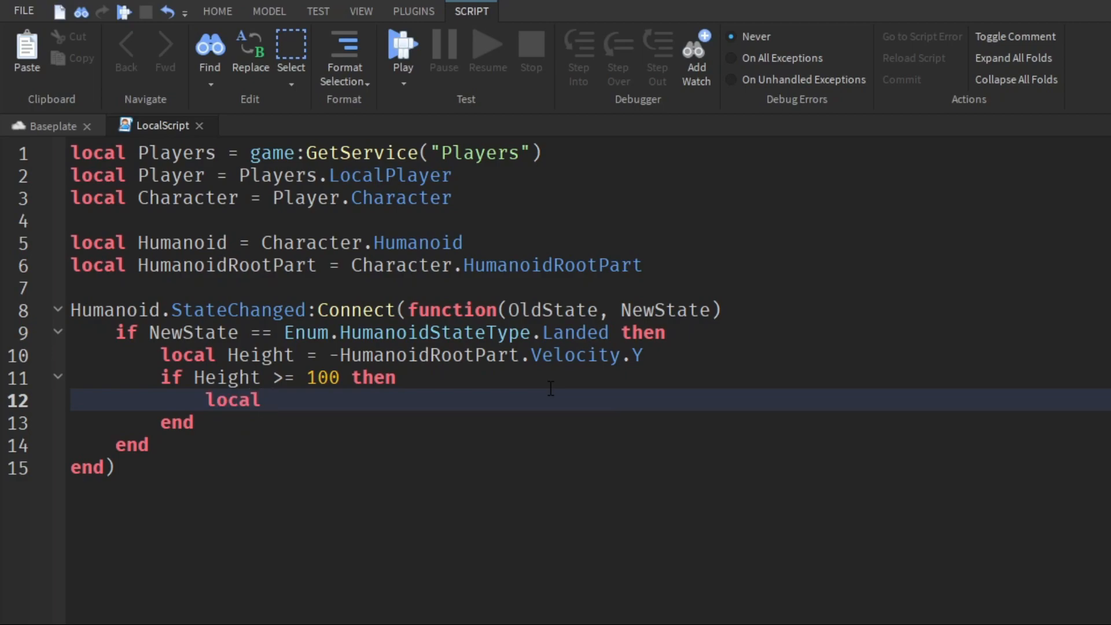
type("Damage")
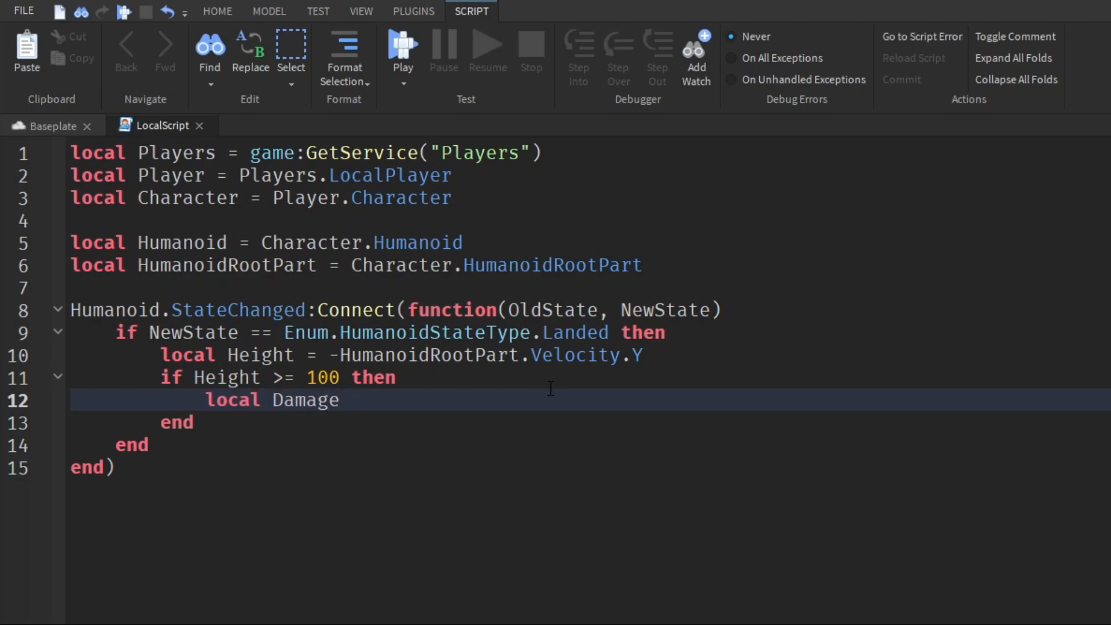
type("= (Height / 80")
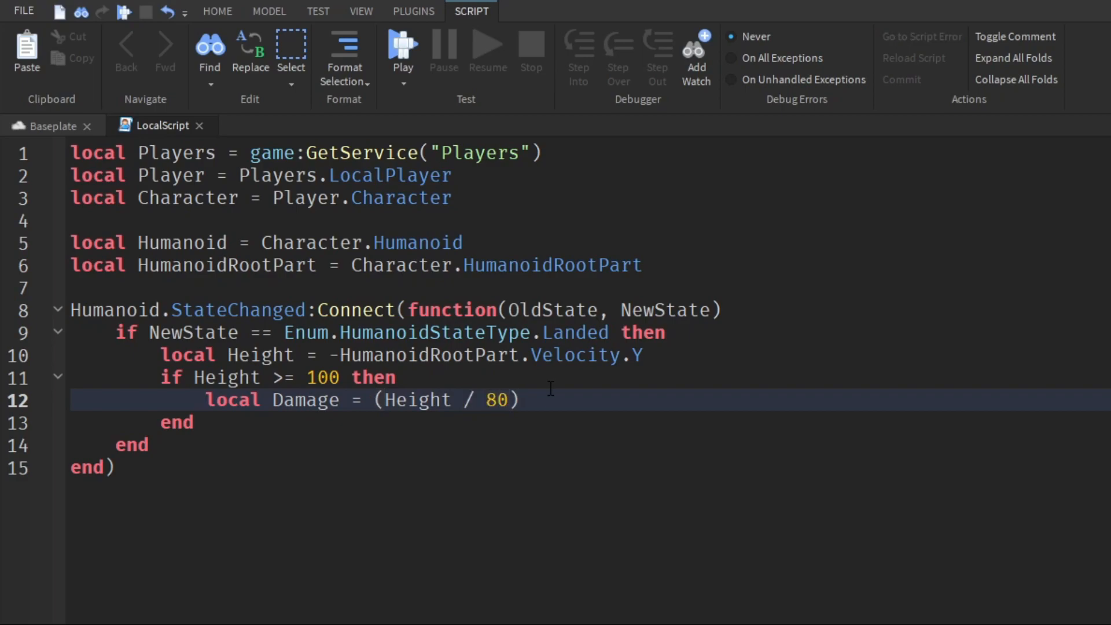
type("^ 4.5")
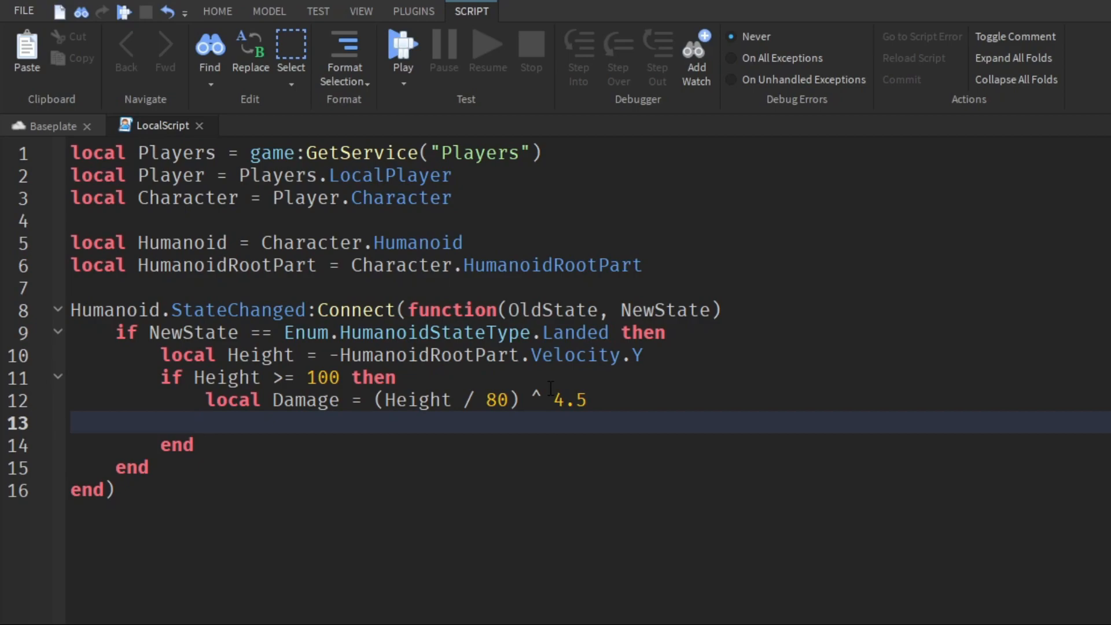
Step: Apply the damage with Humanoid:TakeDamage(Damage)
type("Humanoid:Take")
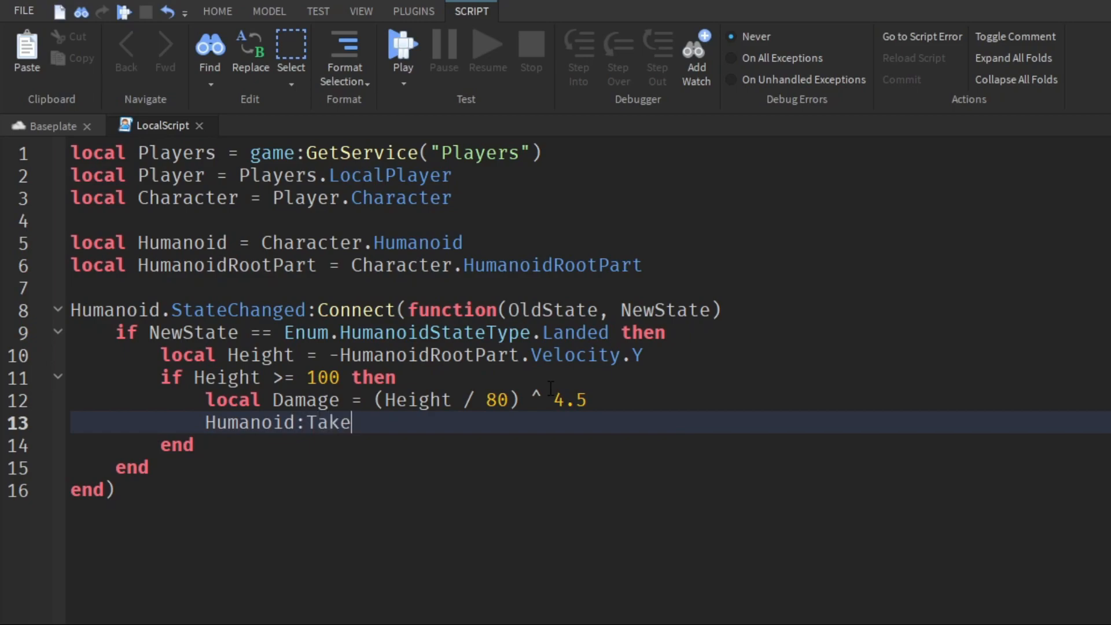
type("Damage")
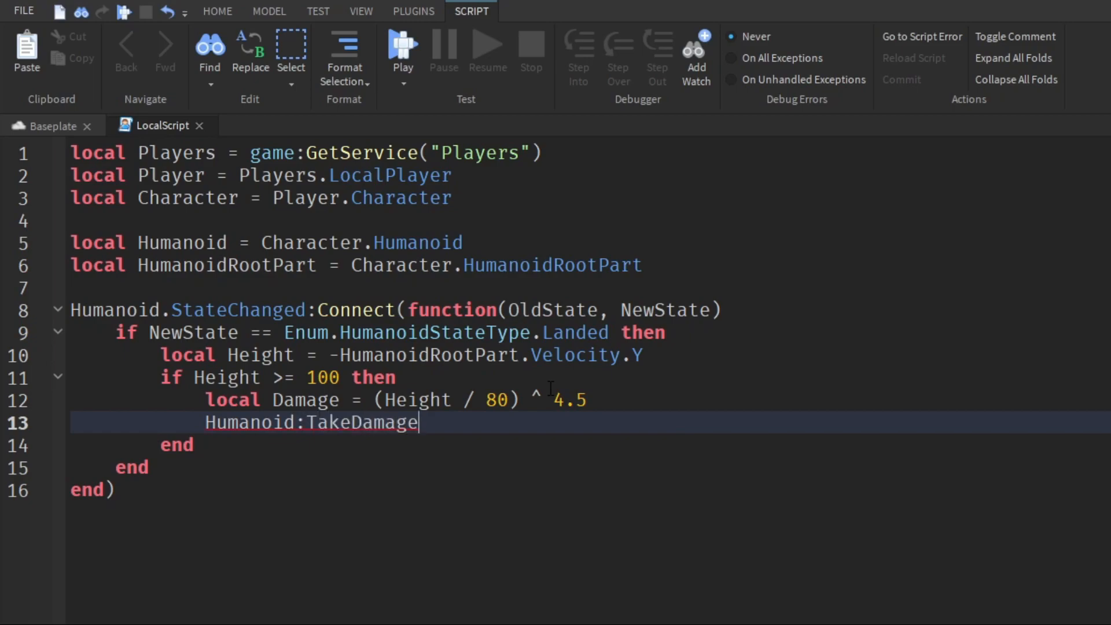
type("(Damage)")
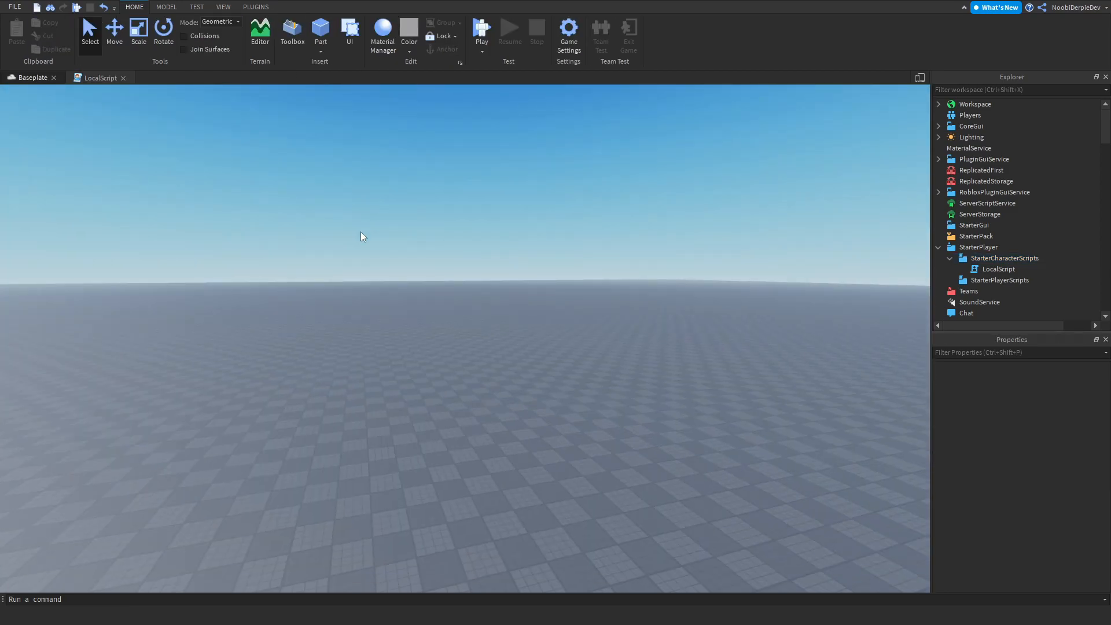
mouse_move(512, 63)
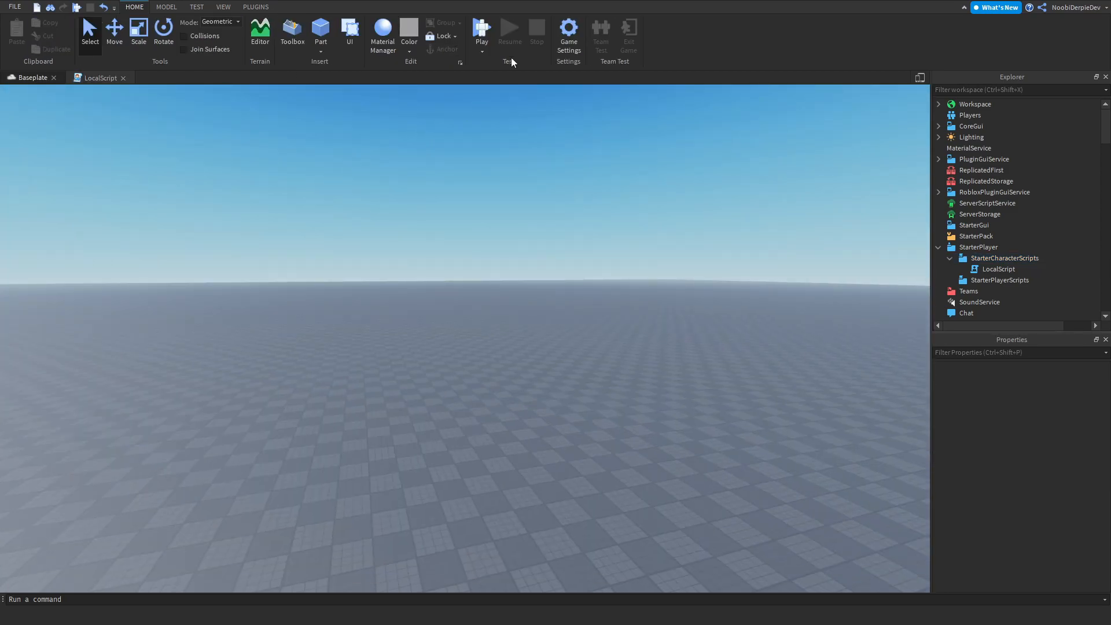
Step: Start a play test from the Home ribbon so the character spawns on the baseplate
left_click(481, 28)
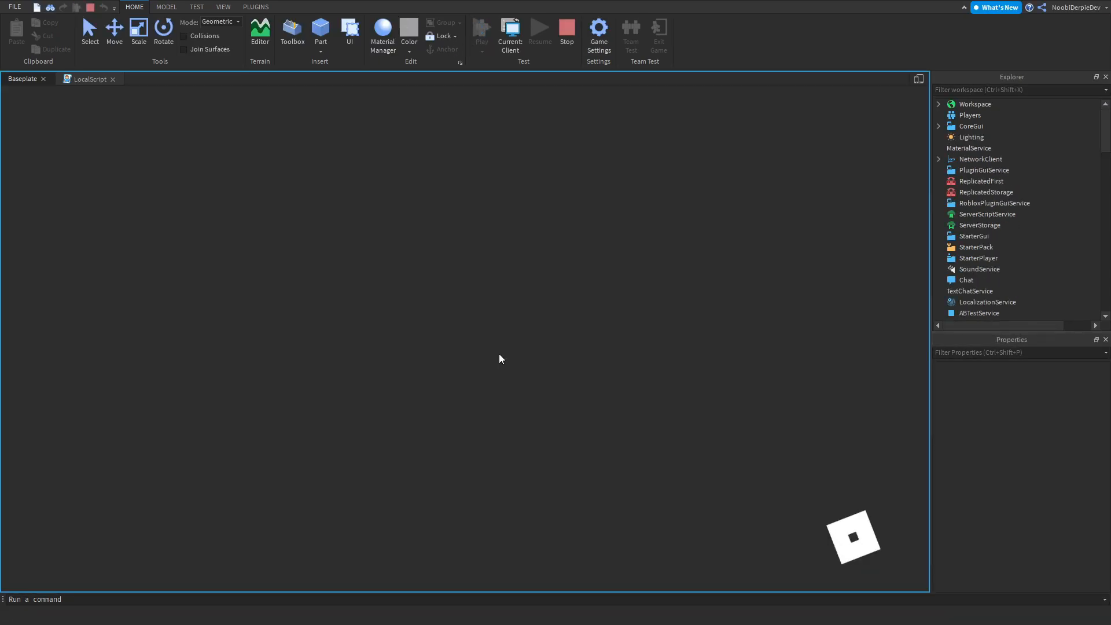
left_click(481, 32)
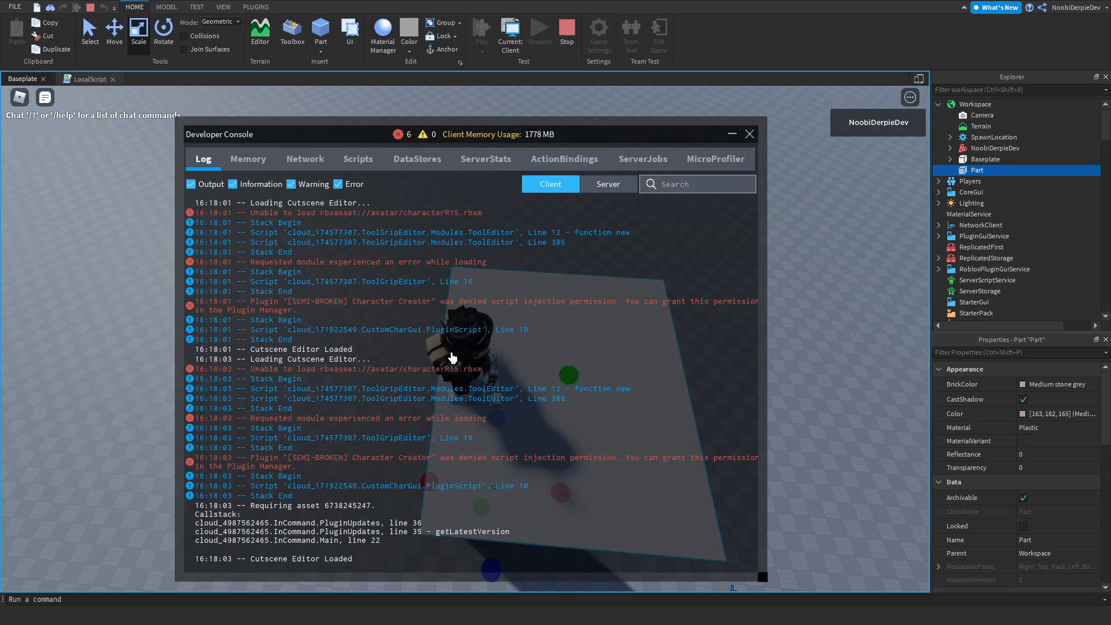
Step: Dismiss the developer log and add tall parts to drop the character from
left_click(749, 134)
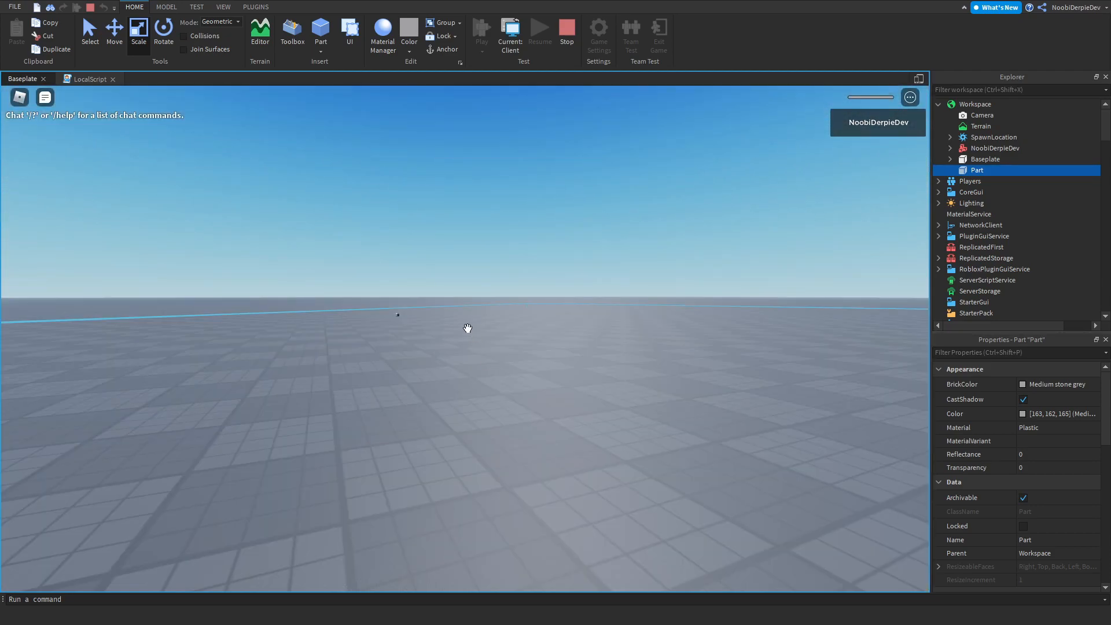
left_click(320, 30)
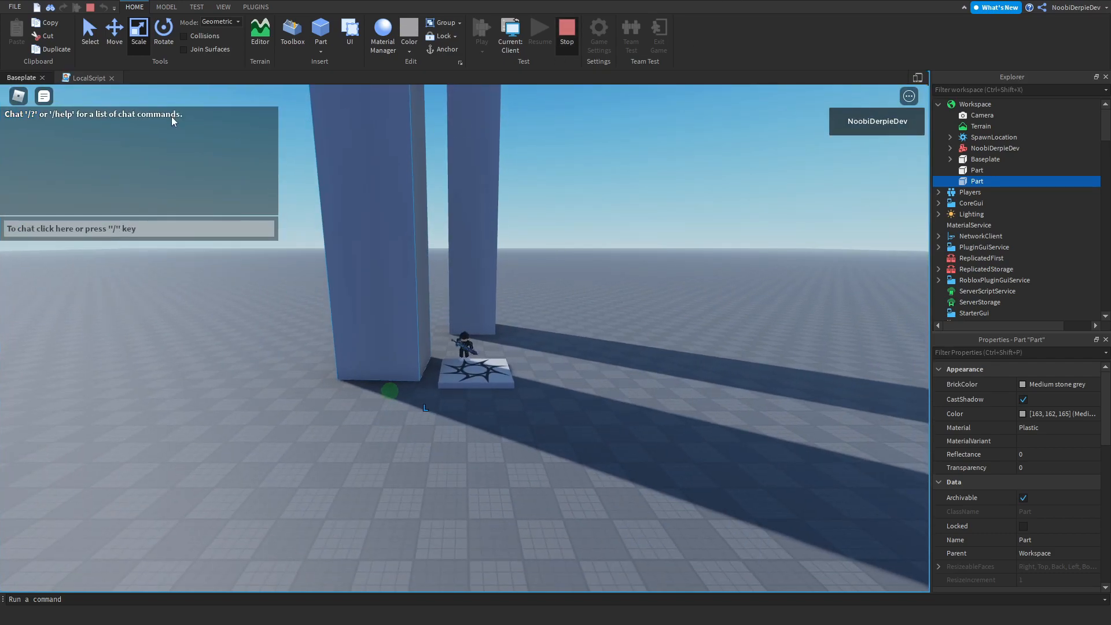
Step: Stop the play test and return to editing the baseplate
left_click(566, 32)
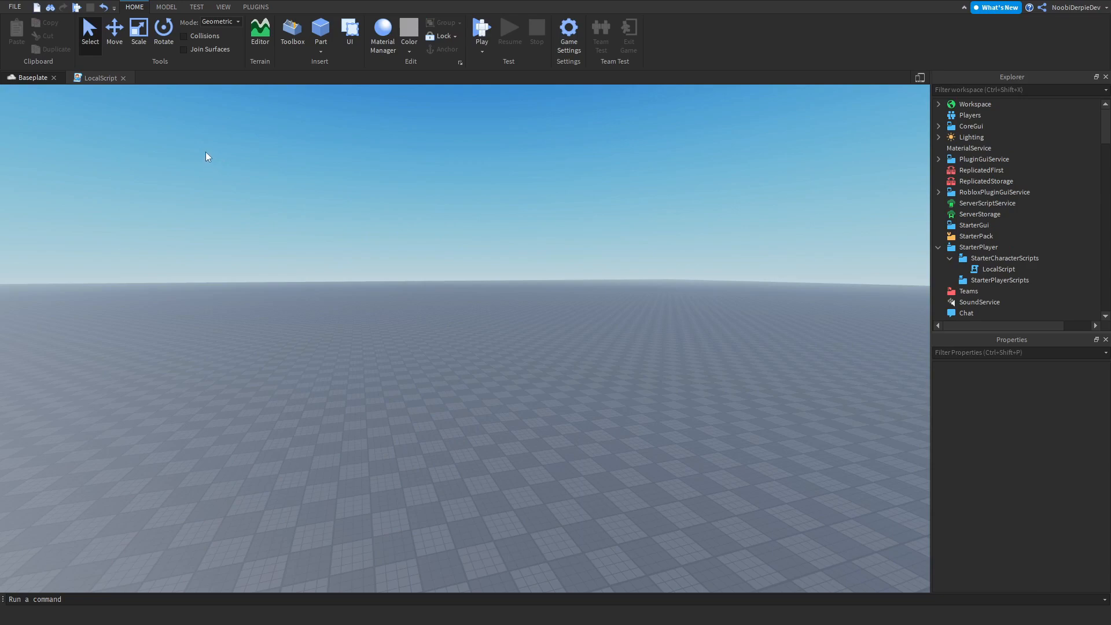
mouse_move(30, 512)
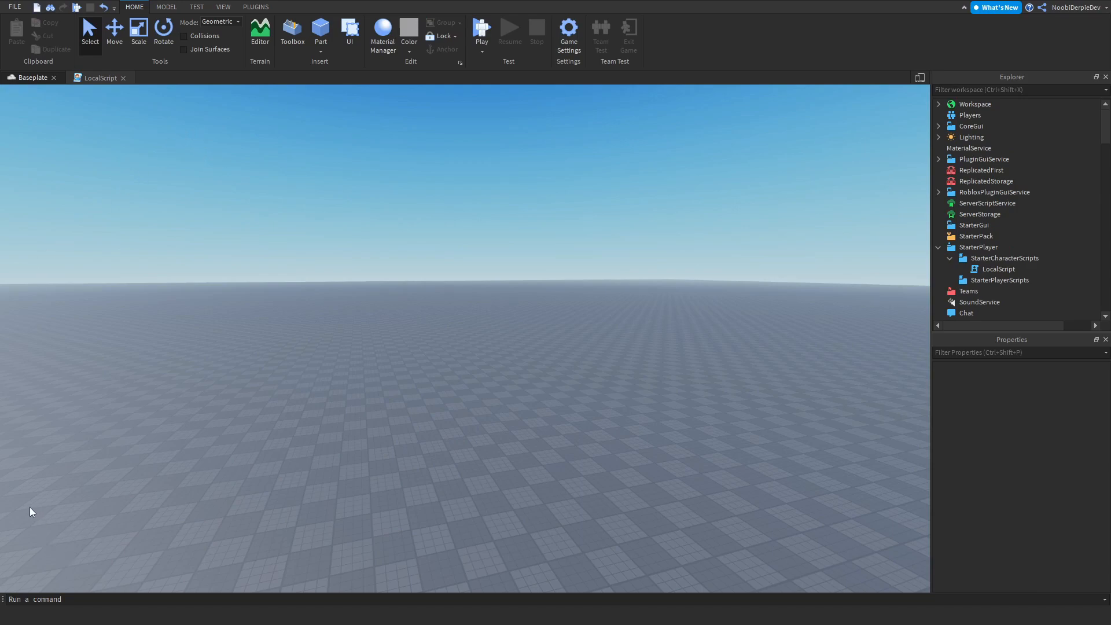
mouse_move(350, 566)
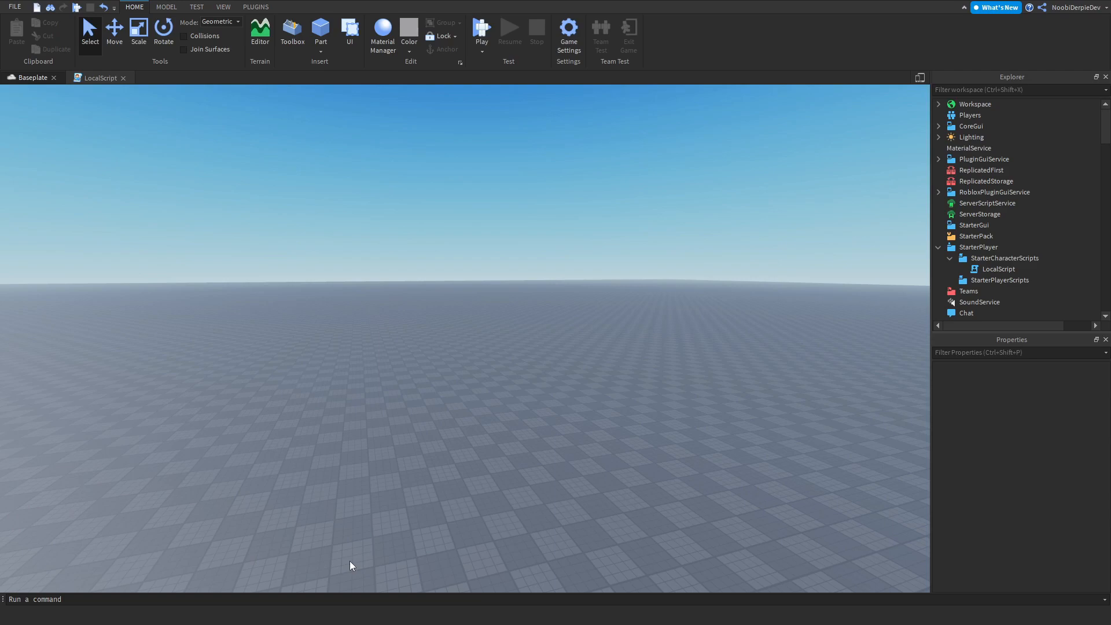